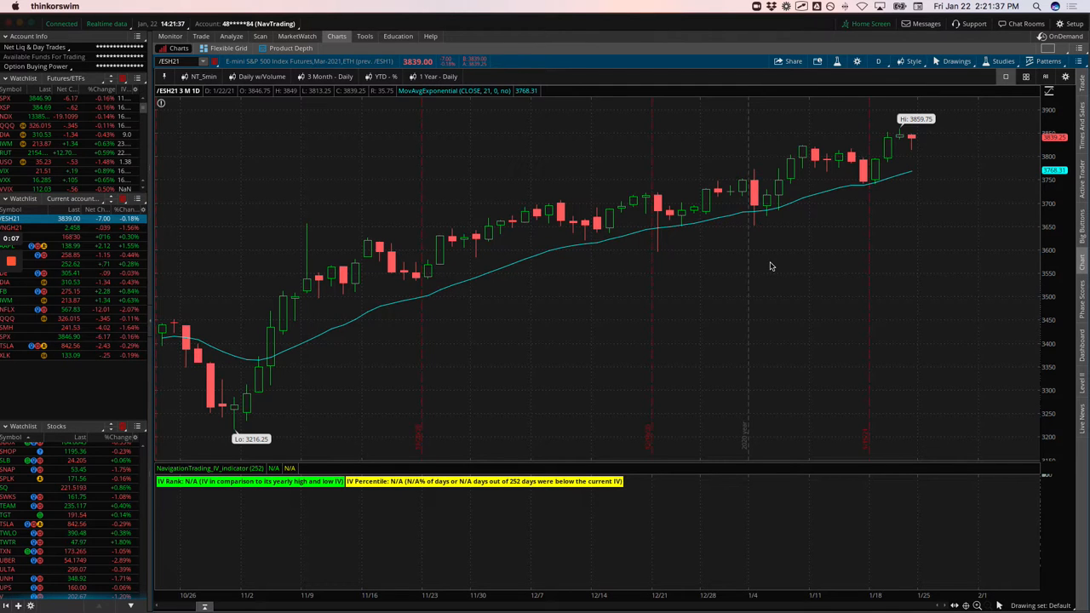
{"action": "mouse_move", "coordinate": [560, 241]}
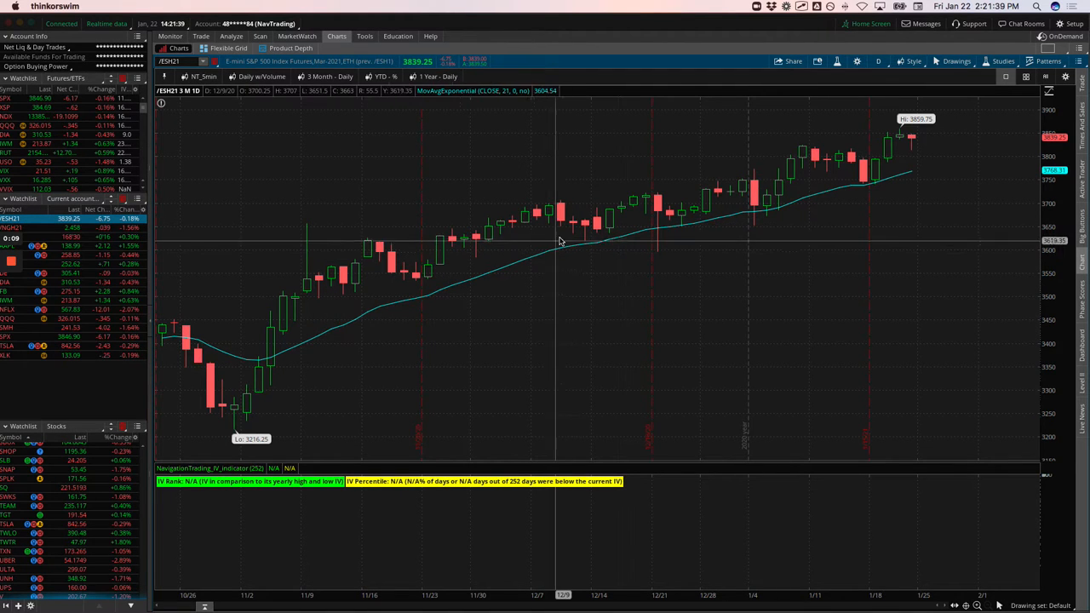
{"action": "mouse_move", "coordinate": [723, 223]}
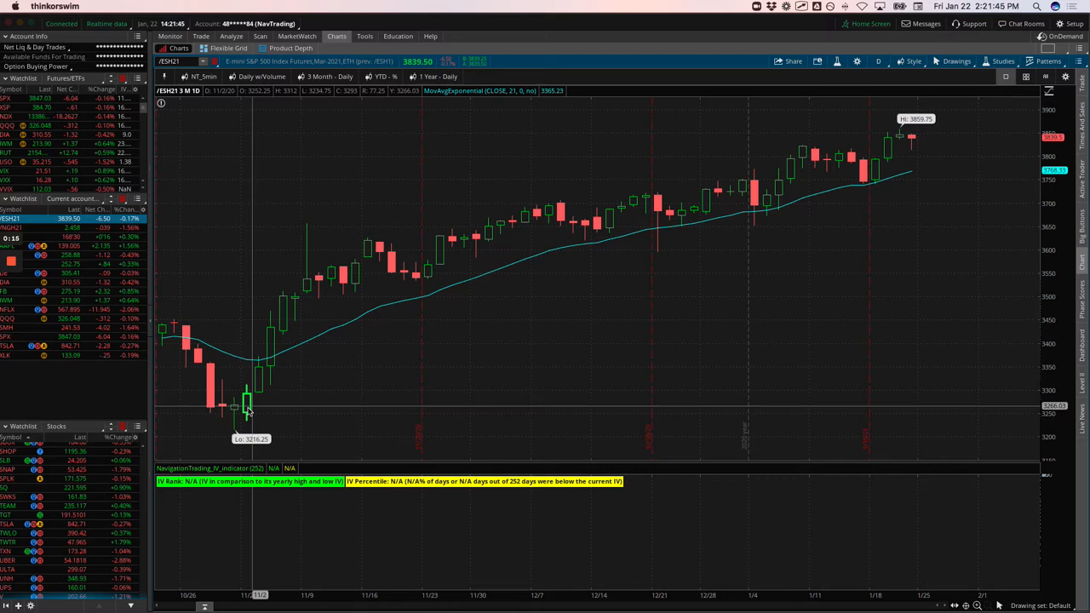
{"action": "mouse_move", "coordinate": [240, 417]}
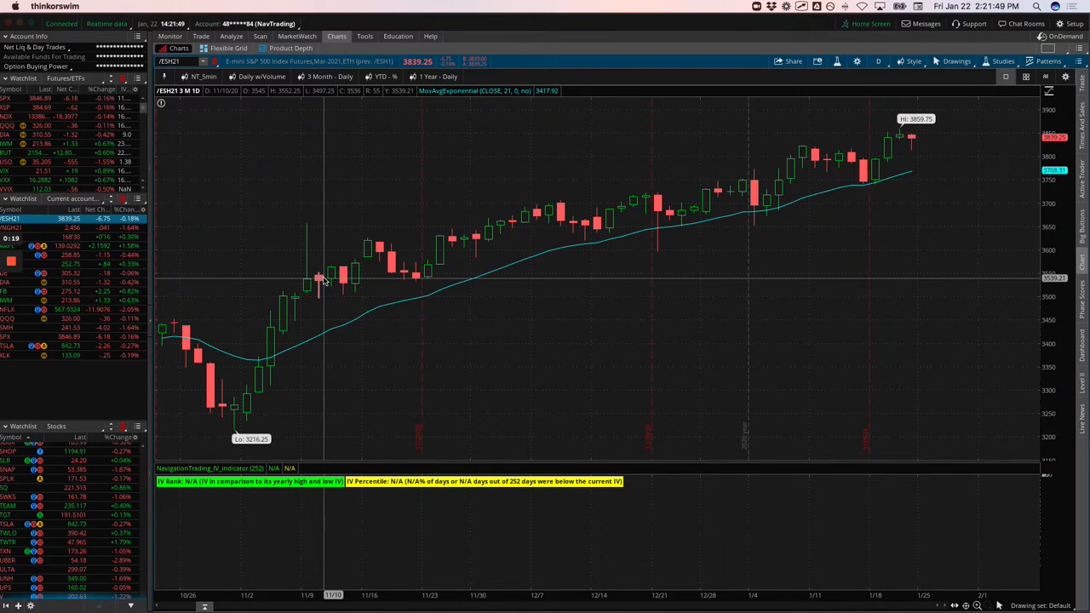
{"action": "mouse_move", "coordinate": [432, 257]}
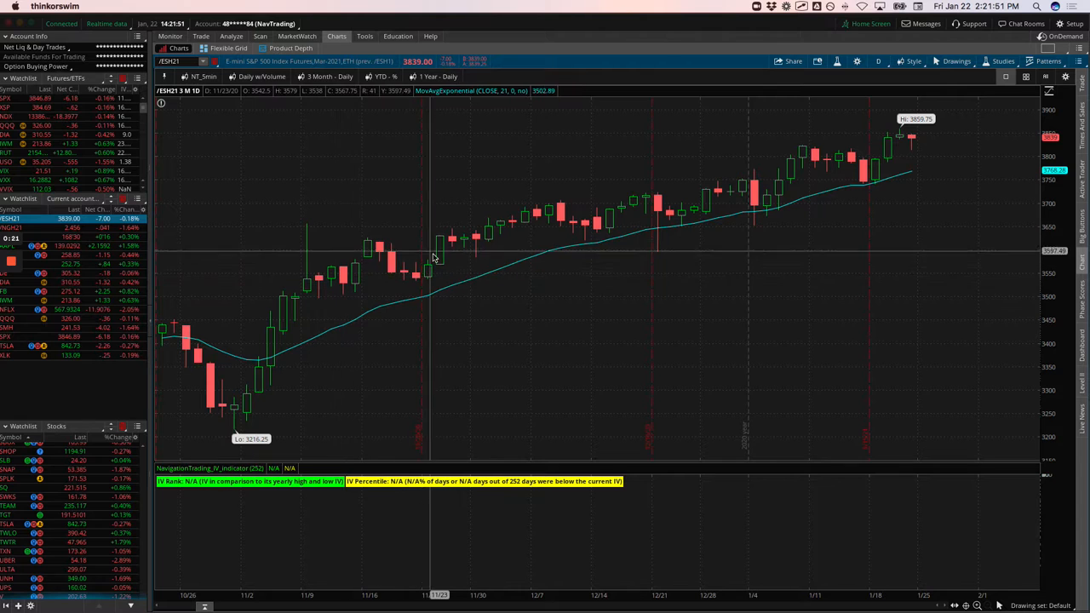
{"action": "mouse_move", "coordinate": [574, 232]}
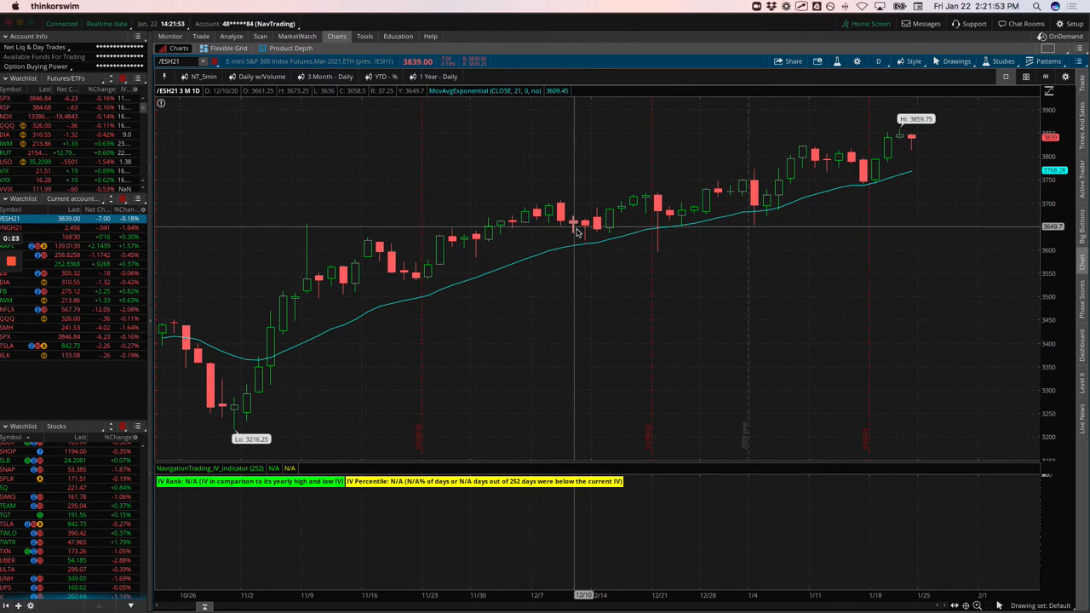
{"action": "mouse_move", "coordinate": [602, 220]}
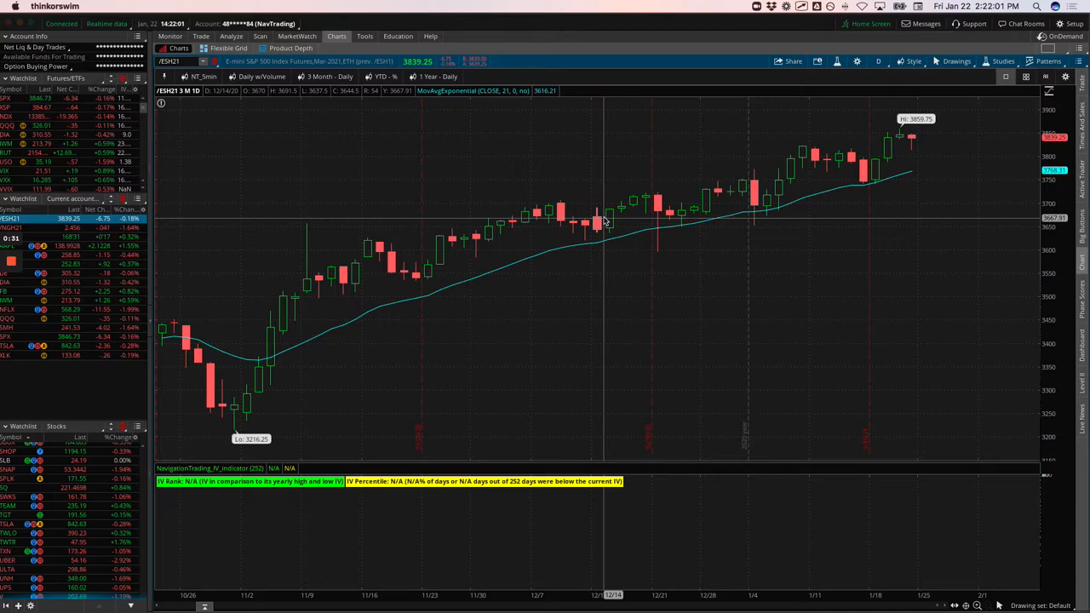
{"action": "mouse_move", "coordinate": [878, 162]}
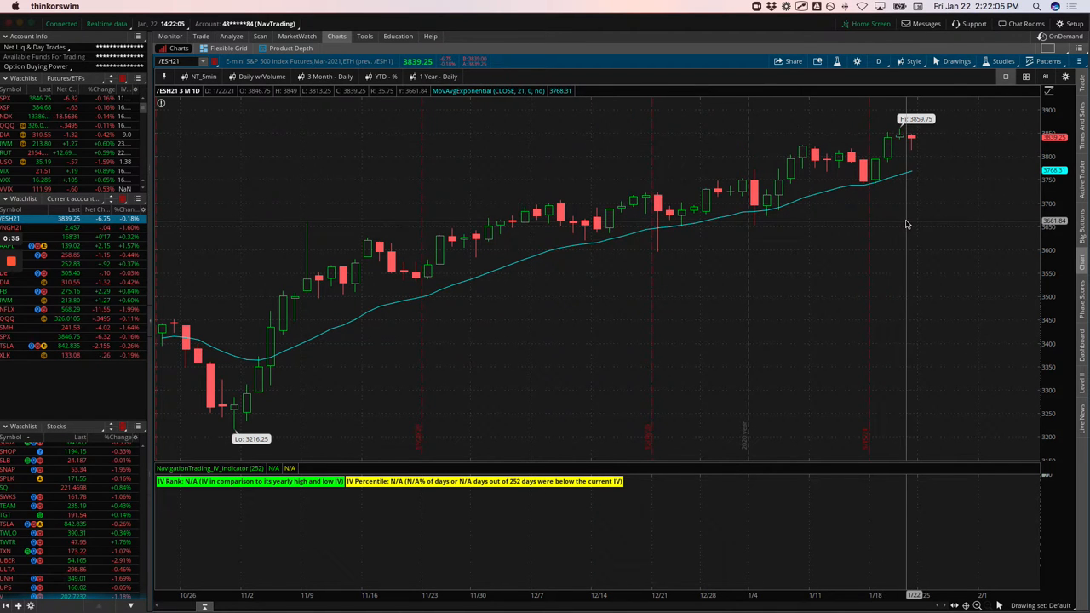
{"action": "mouse_move", "coordinate": [620, 241]}
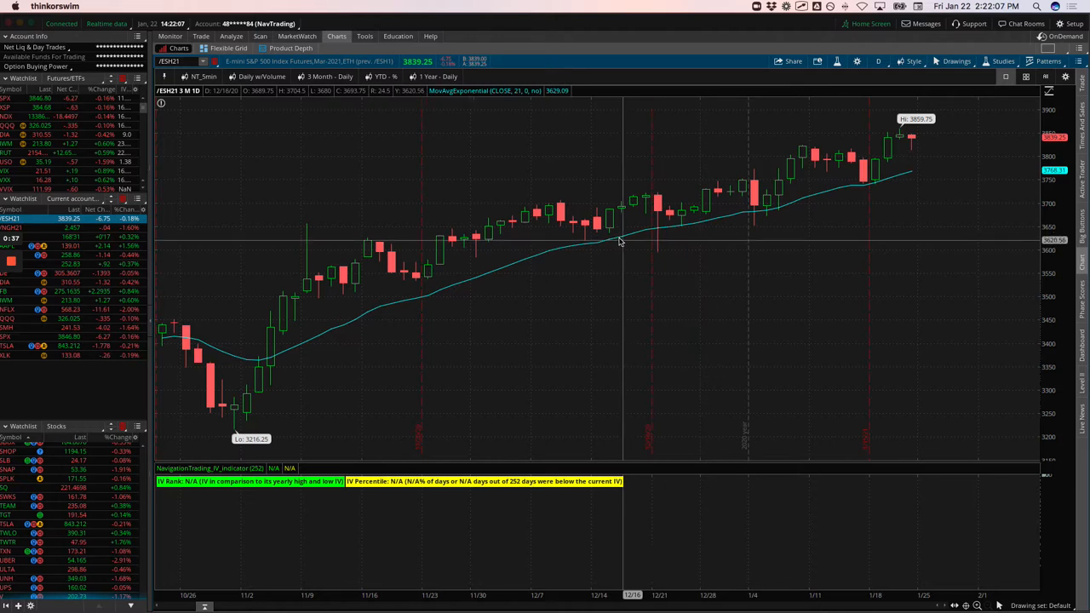
{"action": "mouse_move", "coordinate": [619, 205]}
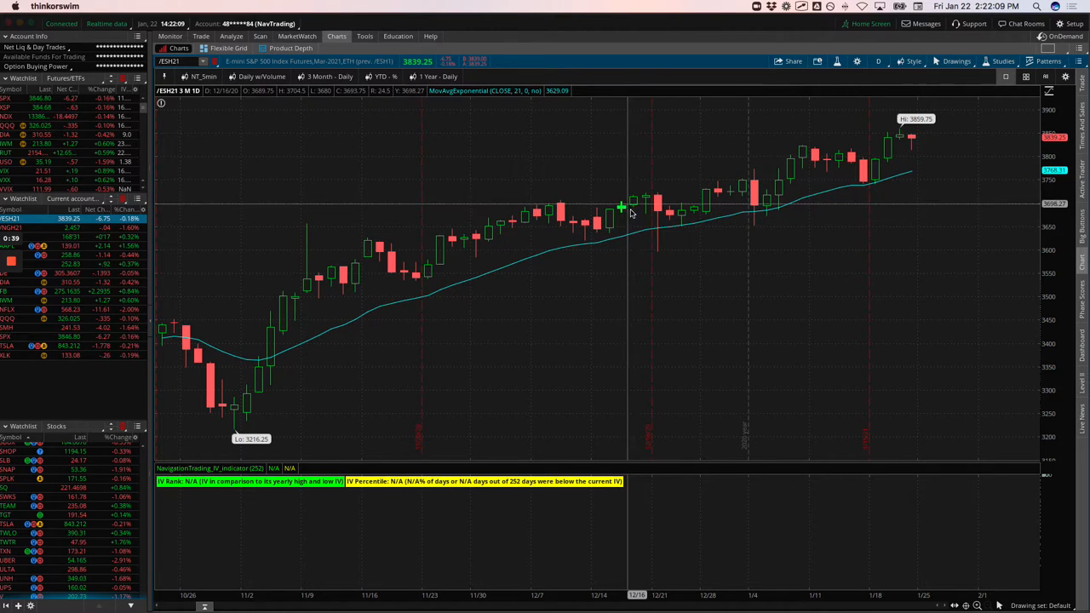
{"action": "mouse_move", "coordinate": [654, 240]}
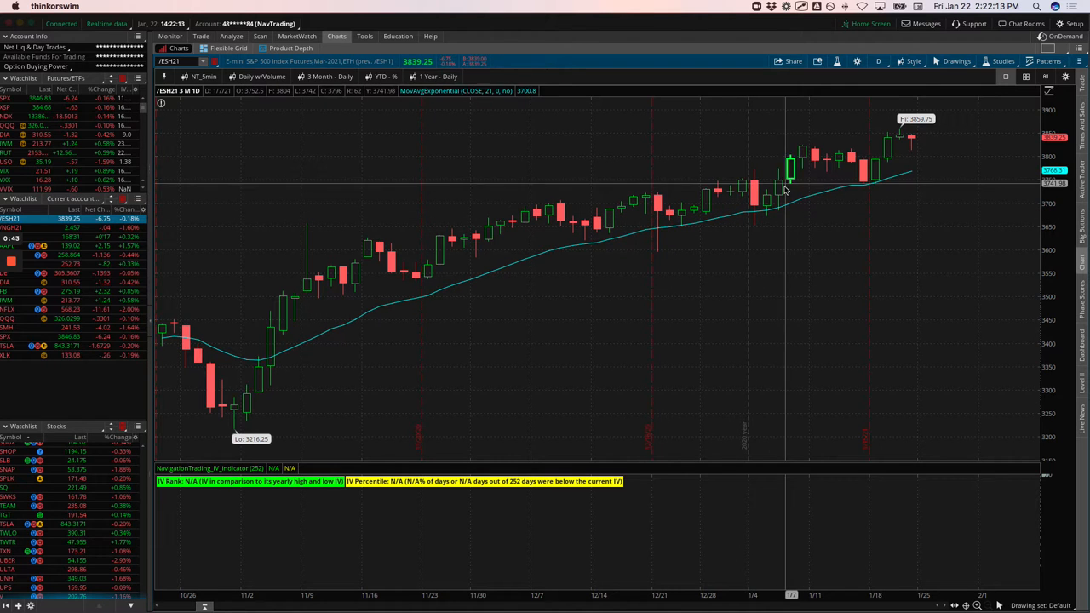
{"action": "mouse_move", "coordinate": [776, 188]}
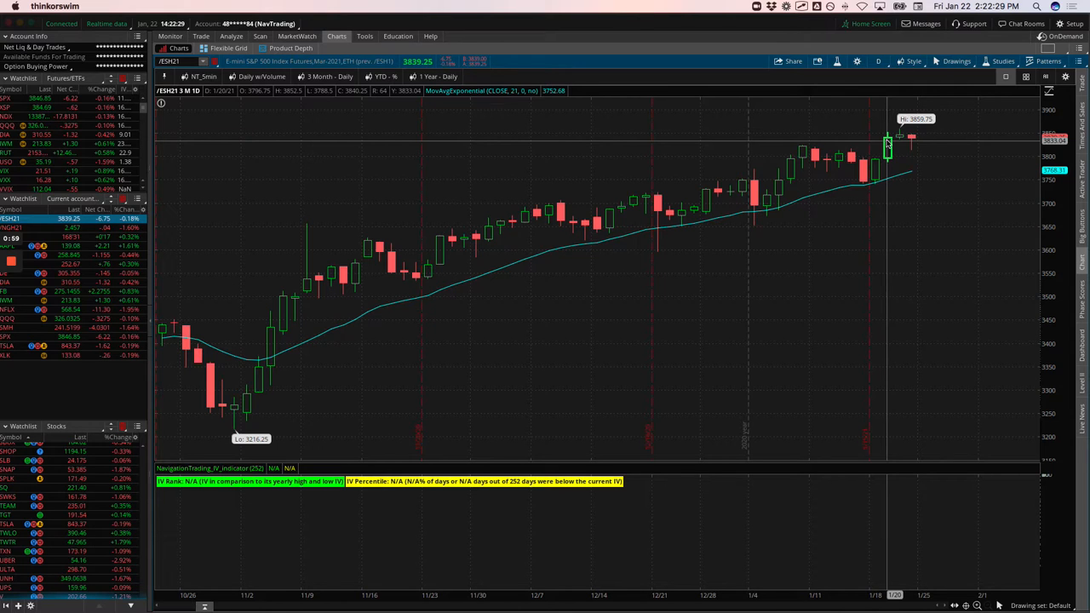
{"action": "mouse_move", "coordinate": [921, 141]}
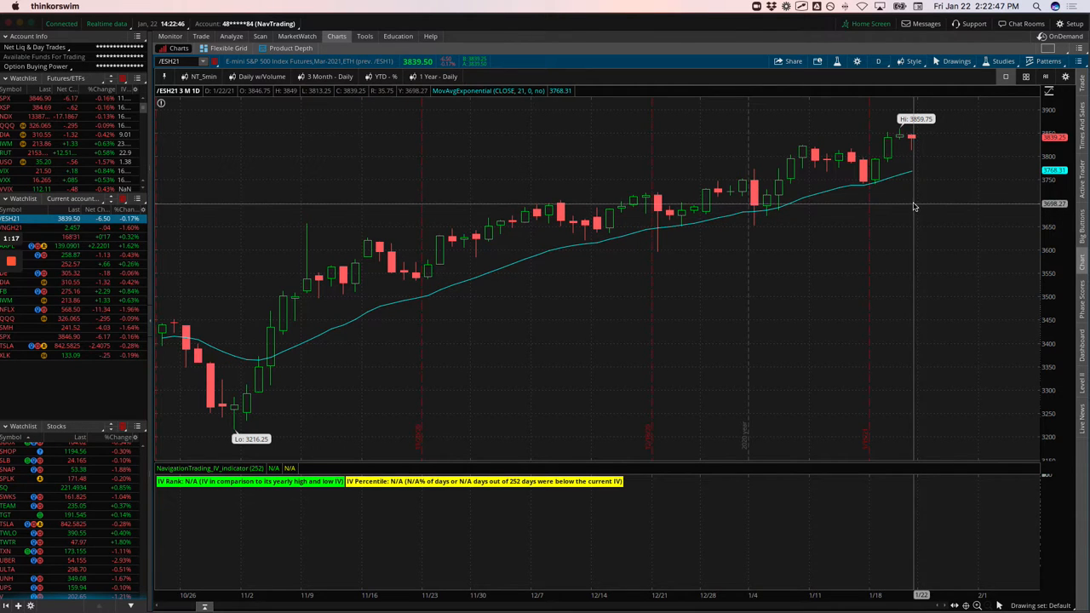
{"action": "mouse_move", "coordinate": [894, 191]}
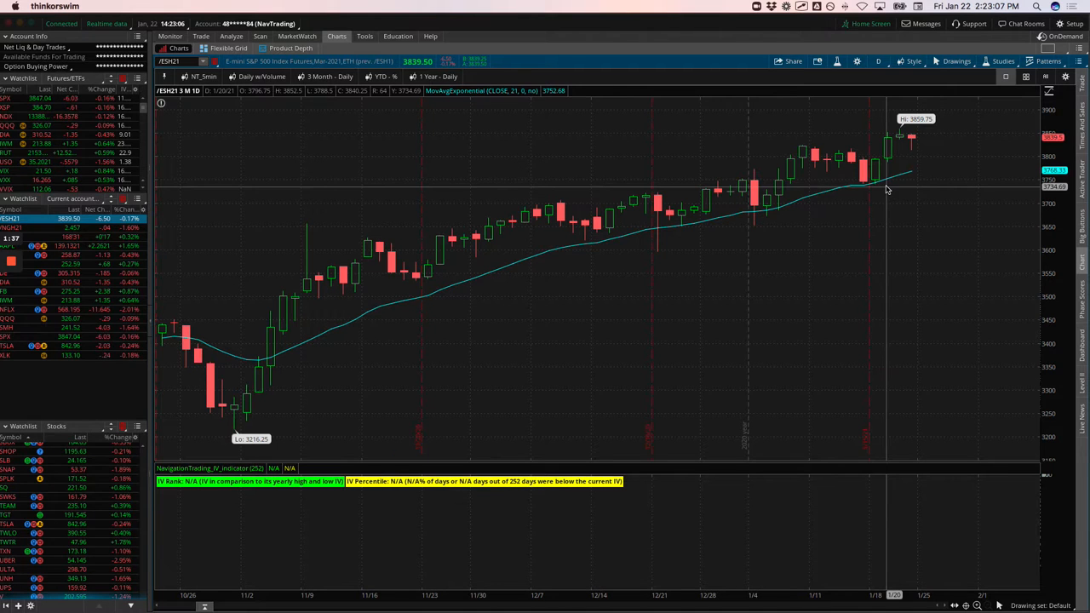
{"action": "mouse_move", "coordinate": [669, 240]}
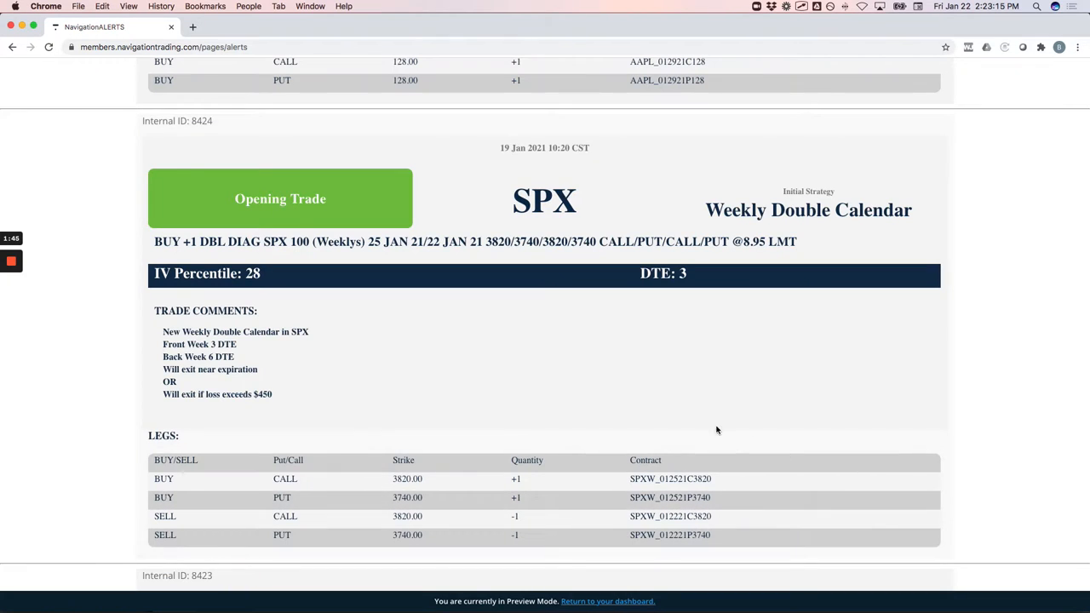
{"action": "mouse_move", "coordinate": [705, 406]}
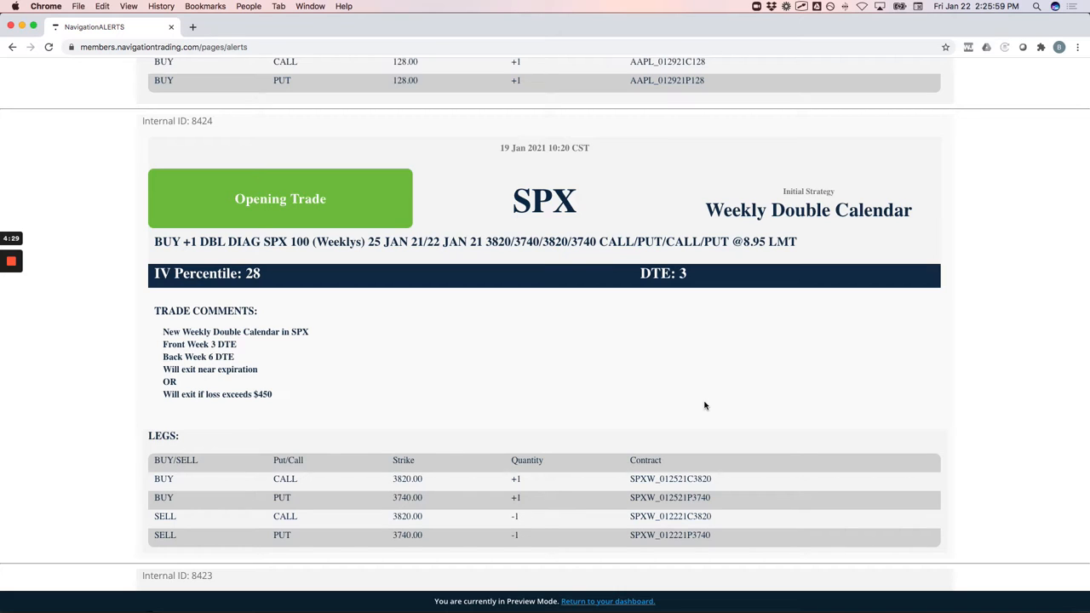
{"action": "mouse_move", "coordinate": [633, 330]}
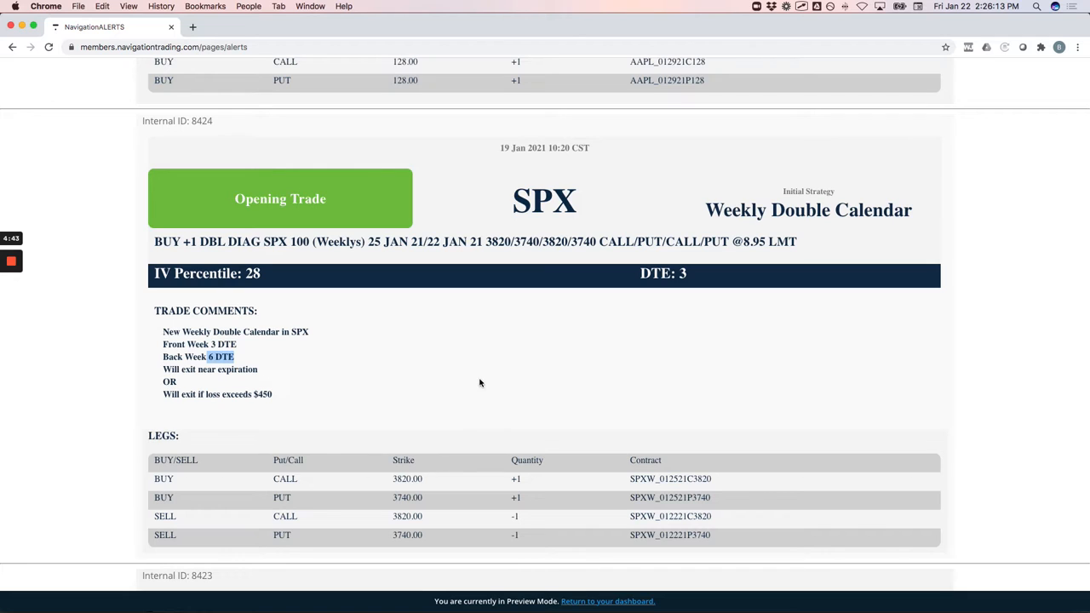
{"action": "mouse_move", "coordinate": [537, 348]}
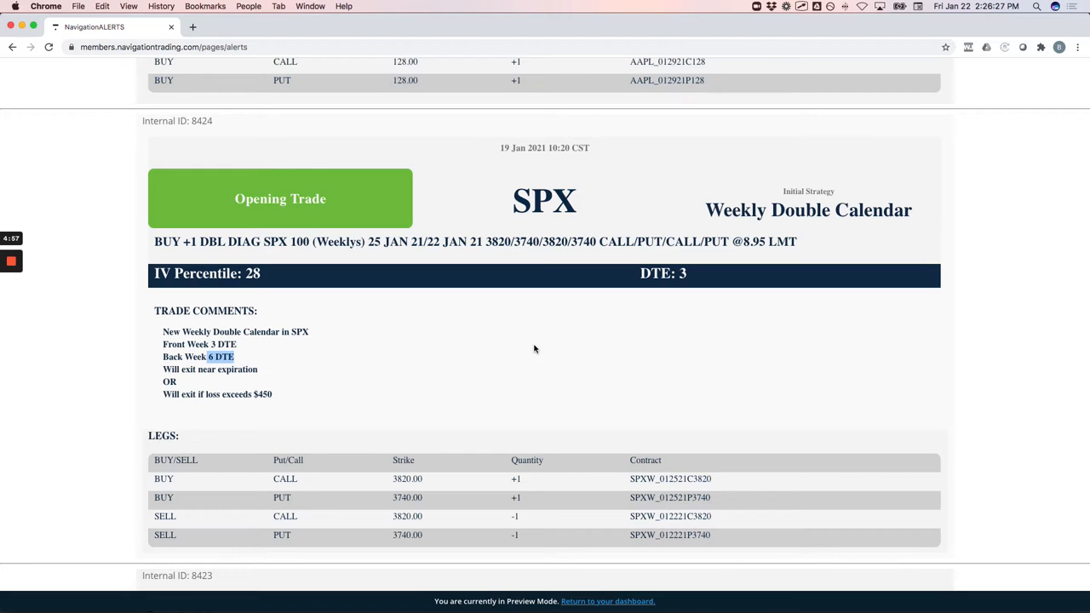
{"action": "mouse_move", "coordinate": [496, 362]}
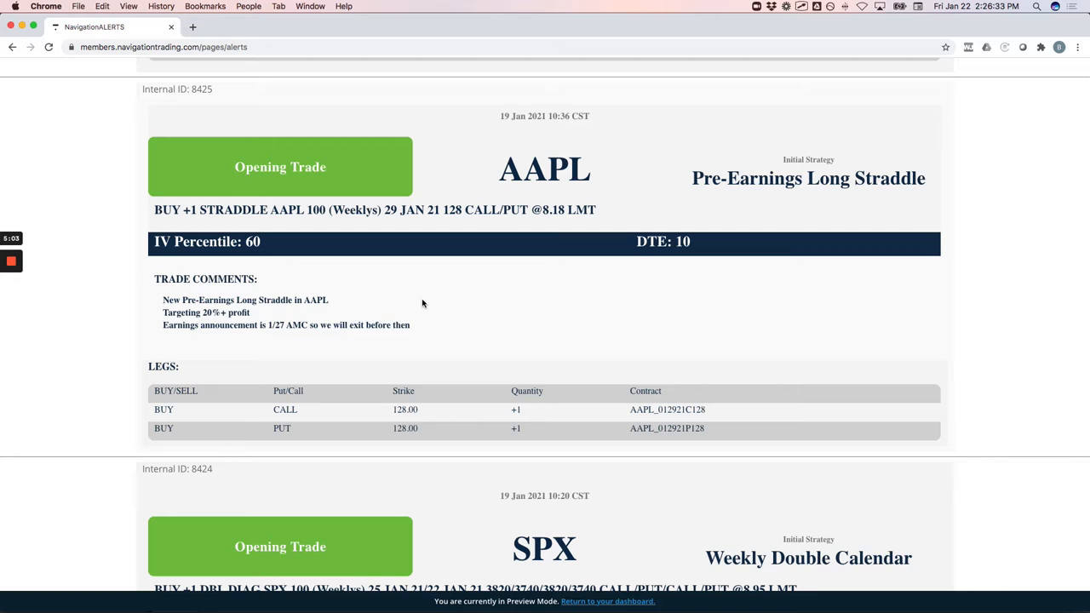
{"action": "mouse_move", "coordinate": [452, 304]}
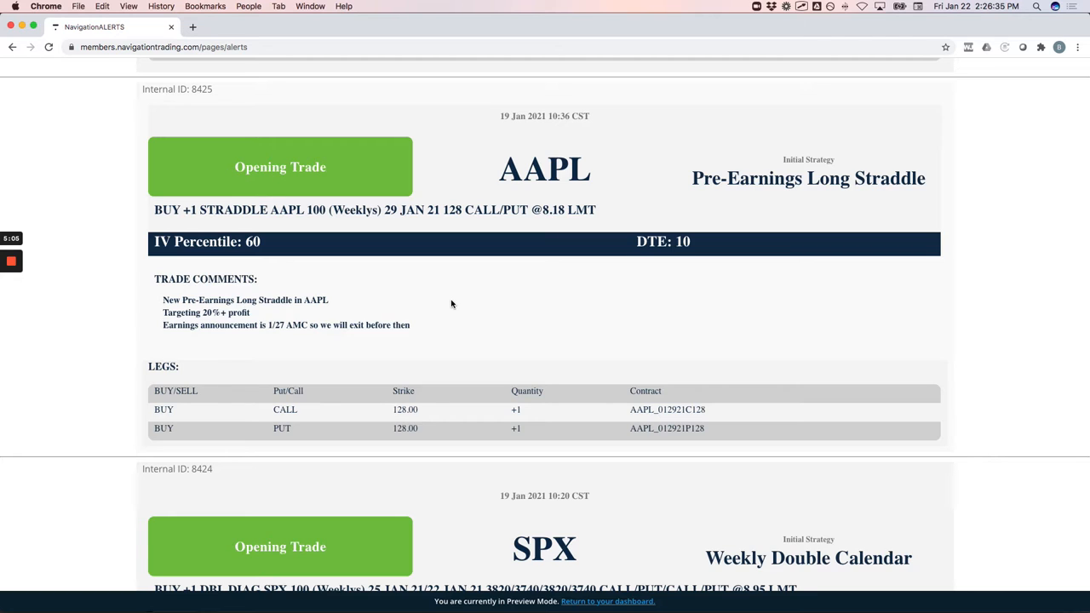
{"action": "mouse_move", "coordinate": [317, 336]}
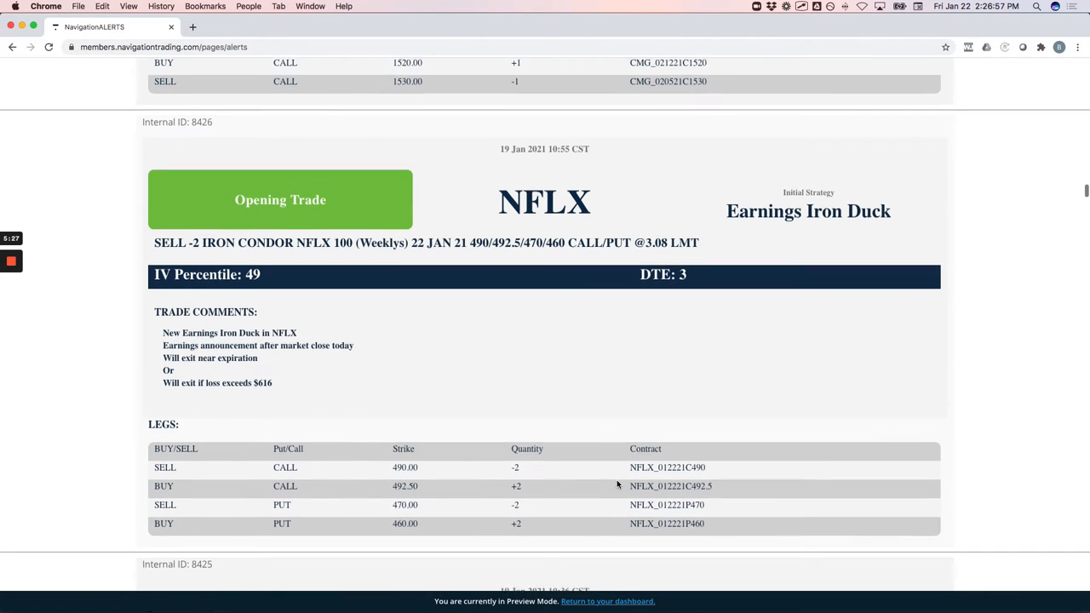
Step: Scroll through the AAPL straddle and NFLX Earnings Iron Duck alerts
{"action": "scroll", "scroll_direction": "down", "scroll_amount": 3}
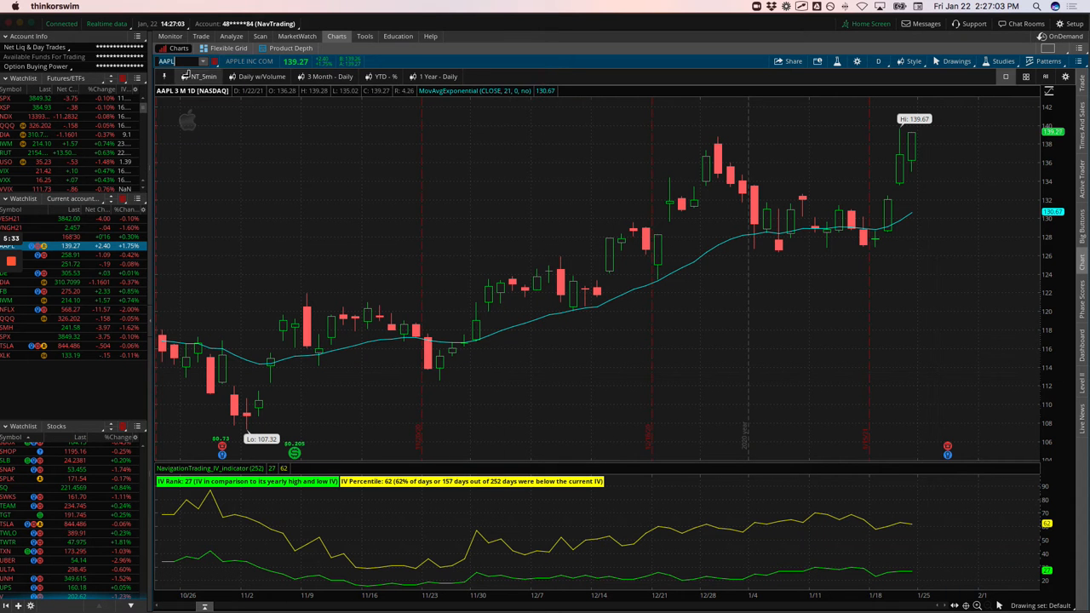
Step: Load NFLX into the chart by picking it from the symbol dropdown
{"action": "left_click", "coordinate": [184, 62]}
{"action": "type", "text": "NFLX"}
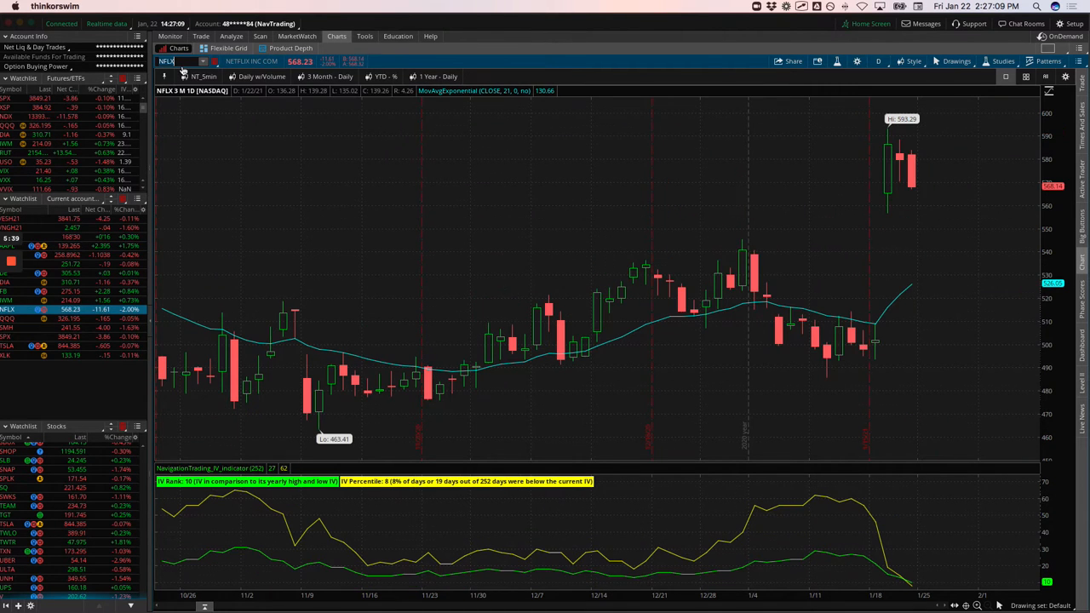
{"action": "left_click", "coordinate": [173, 62]}
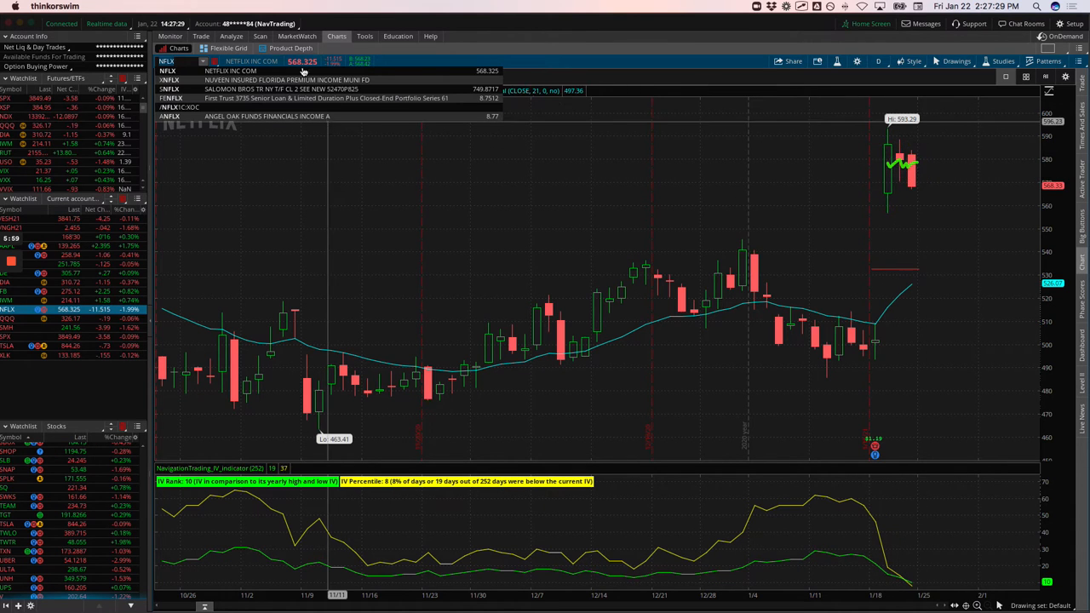
{"action": "left_click", "coordinate": [227, 36]}
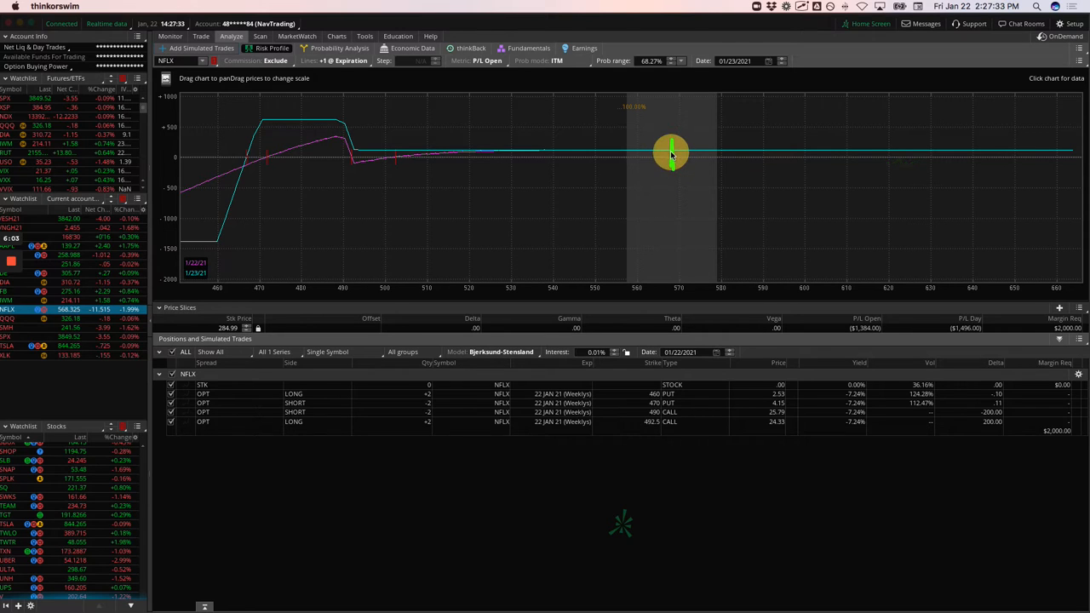
{"action": "mouse_move", "coordinate": [673, 158]}
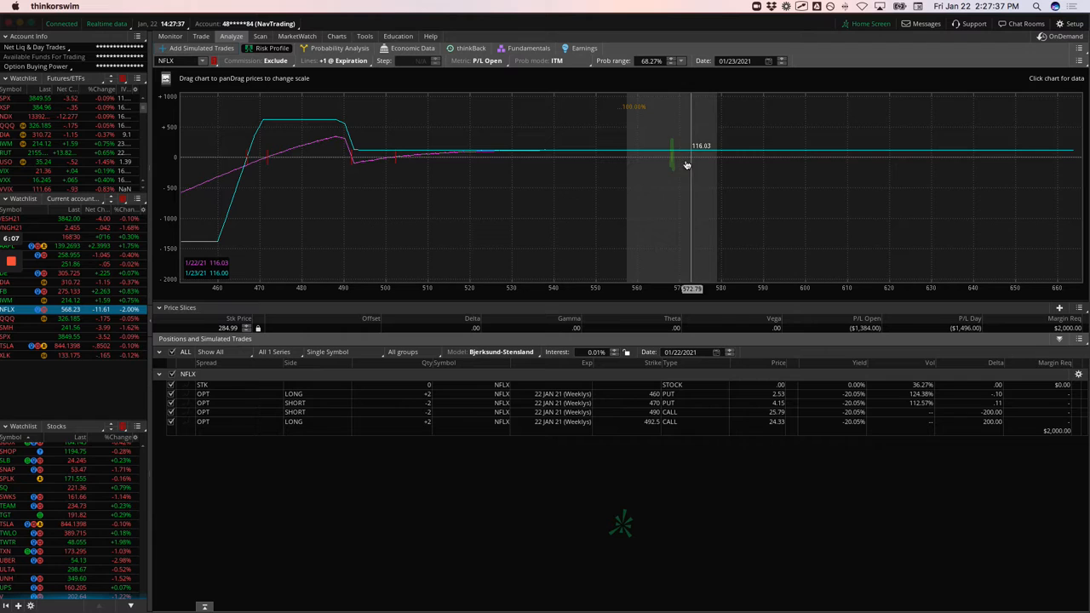
{"action": "mouse_move", "coordinate": [563, 178]}
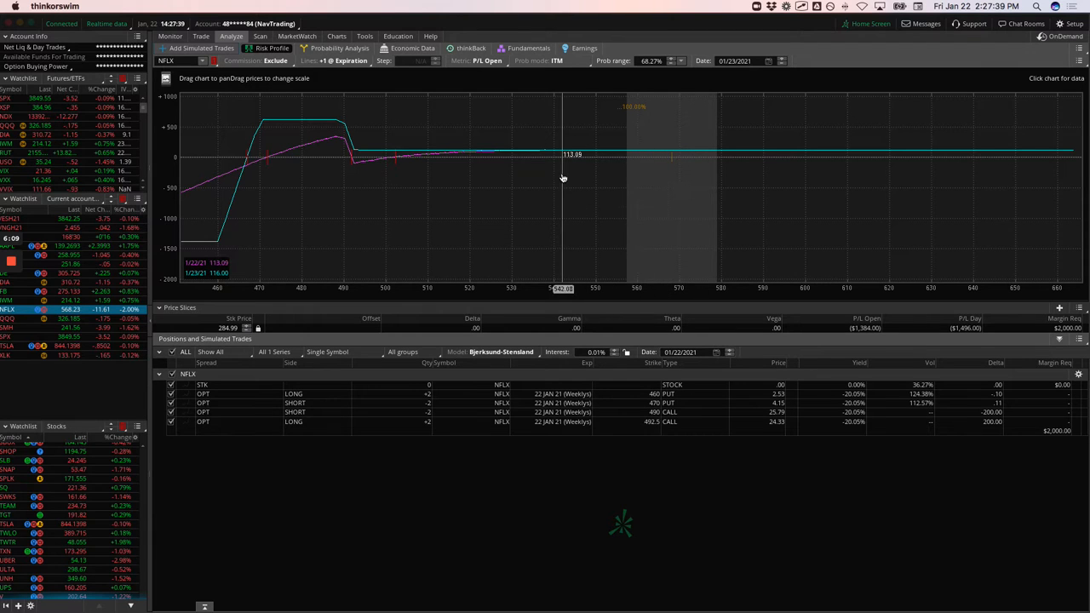
{"action": "mouse_move", "coordinate": [647, 171]}
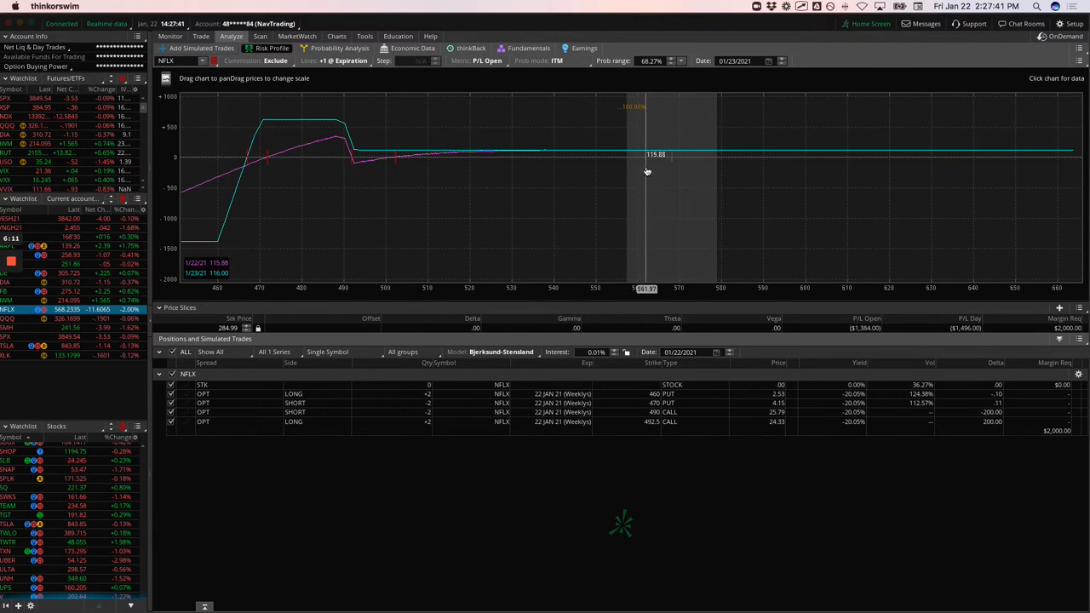
{"action": "mouse_move", "coordinate": [590, 158]}
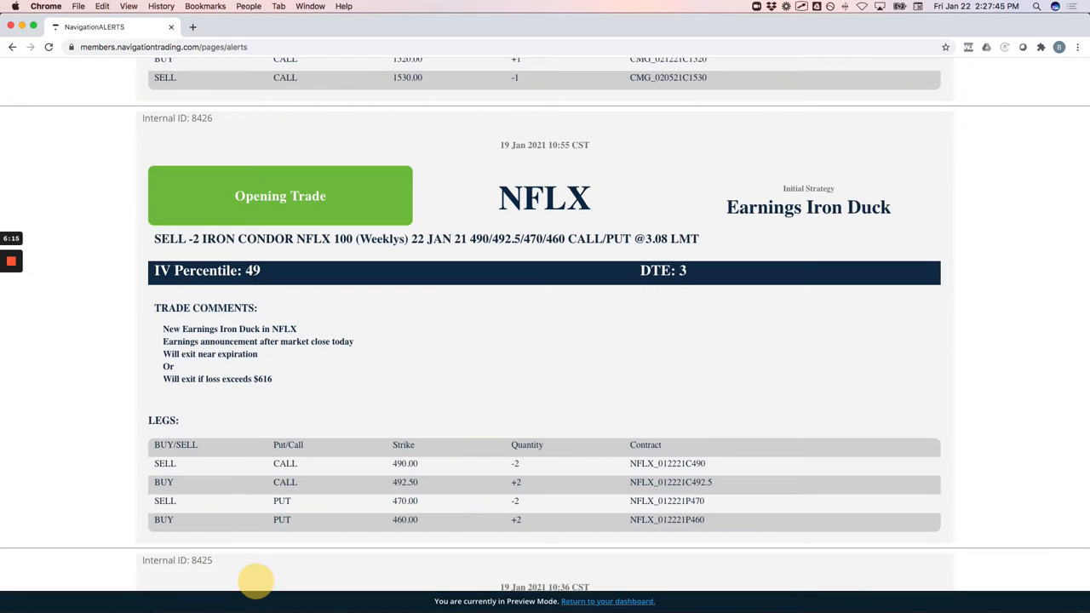
Step: Scroll up to the CMG Long Call Diagonal opening-trade alert
{"action": "scroll", "scroll_direction": "up", "scroll_amount": 3}
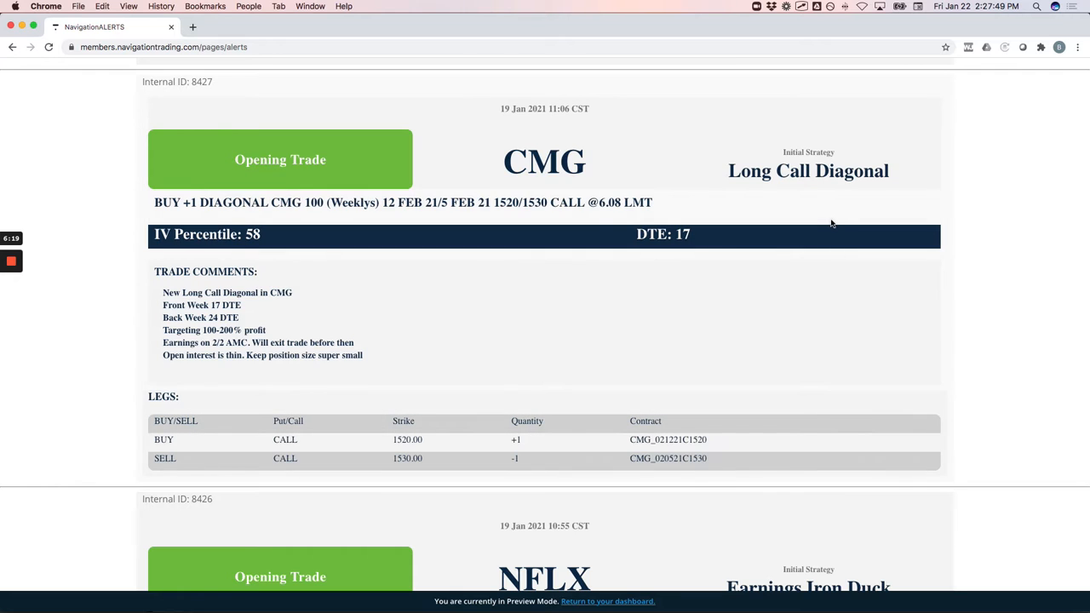
{"action": "mouse_move", "coordinate": [743, 186]}
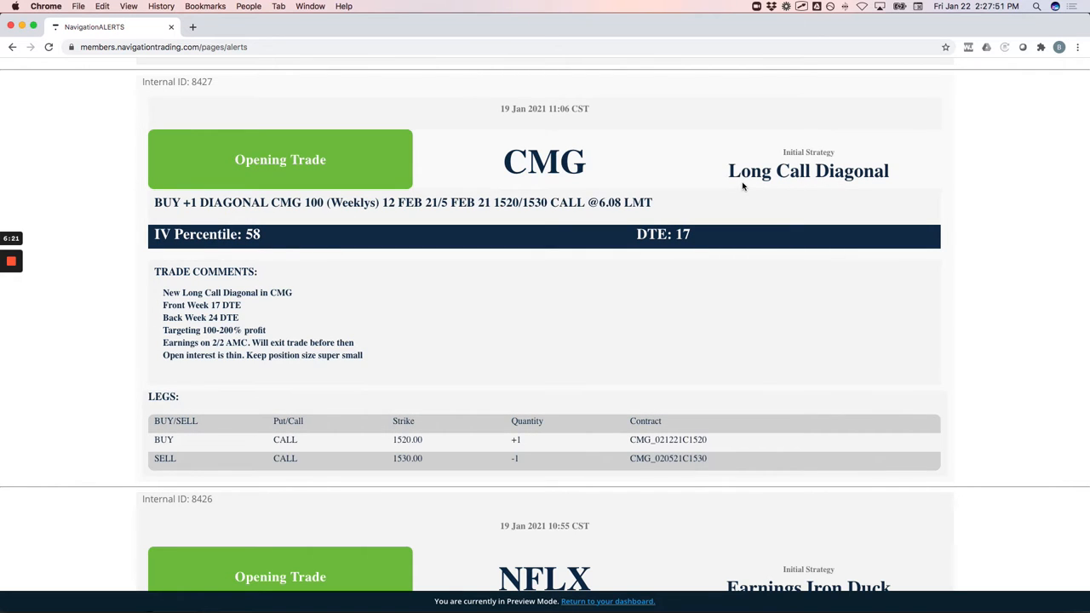
{"action": "mouse_move", "coordinate": [736, 188]}
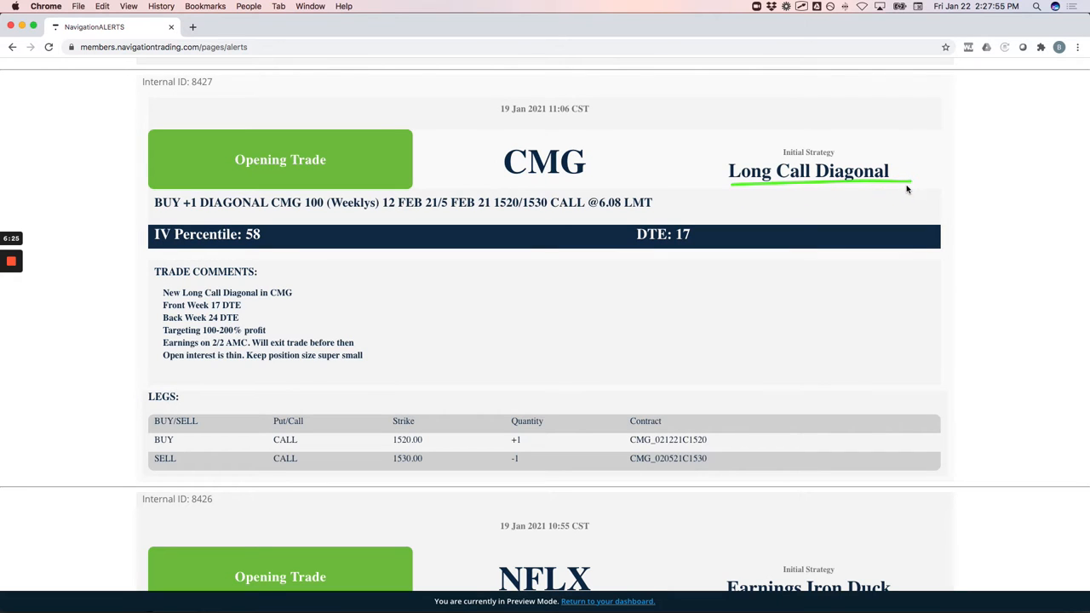
{"action": "mouse_move", "coordinate": [469, 315]}
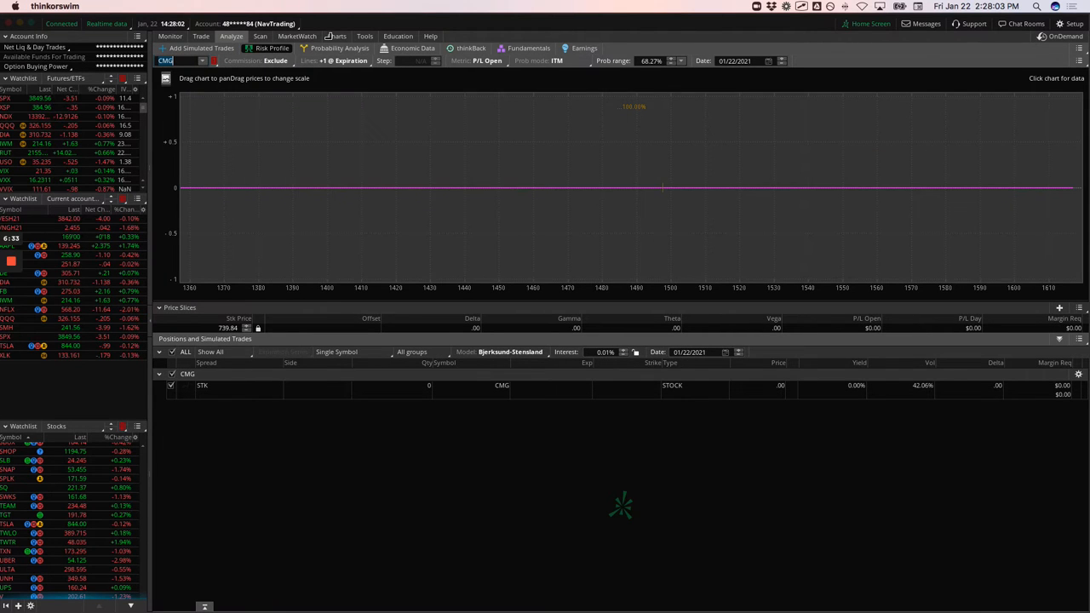
Step: Display the CMG 3 Month Daily chart with the IV indicator
{"action": "left_click", "coordinate": [341, 36]}
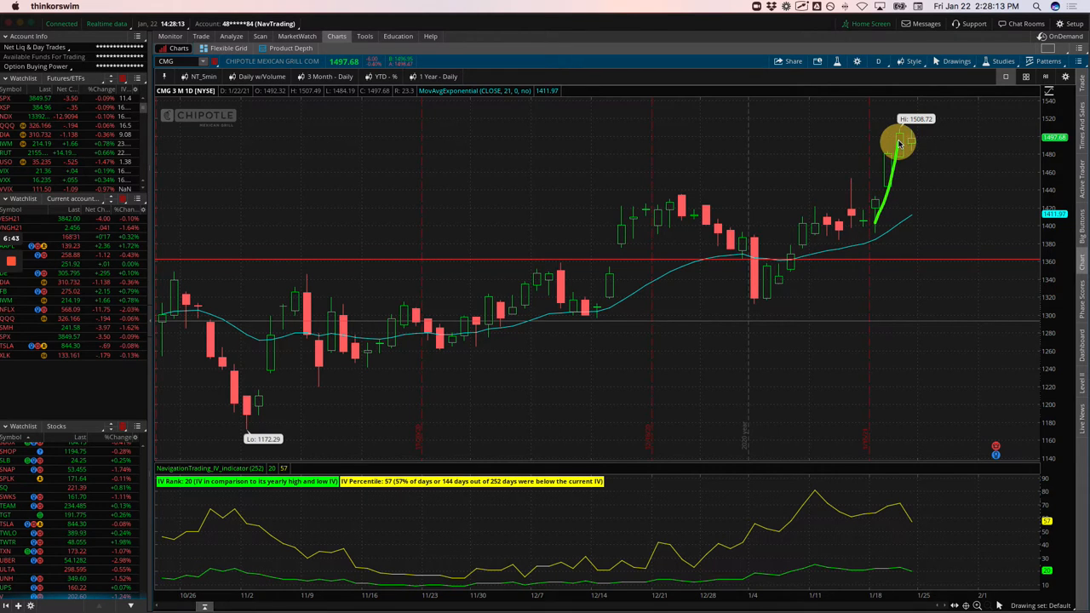
{"action": "mouse_move", "coordinate": [900, 137]}
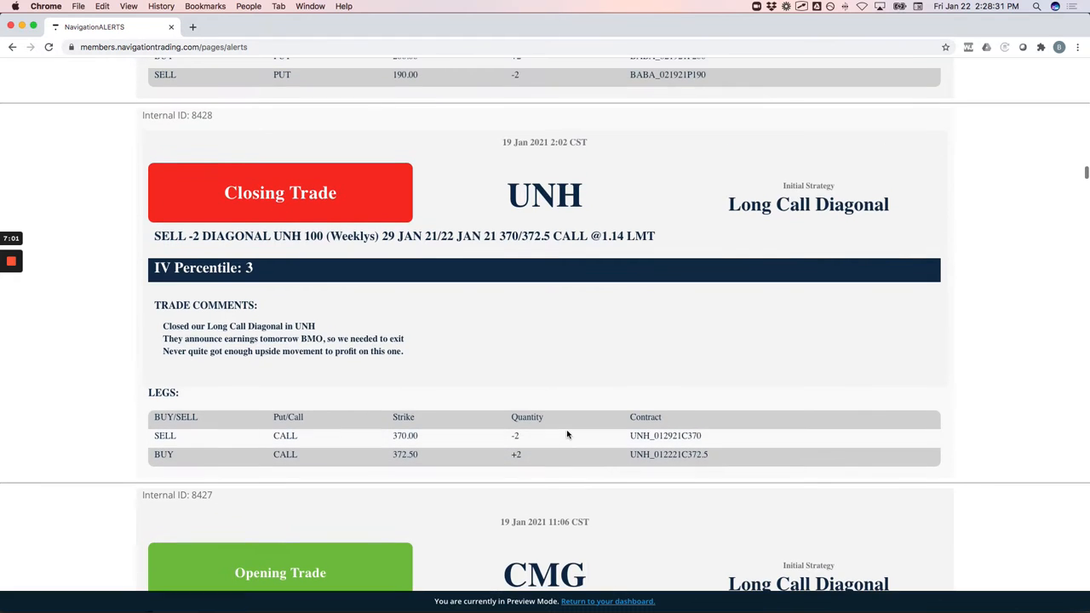
{"action": "mouse_move", "coordinate": [726, 215]}
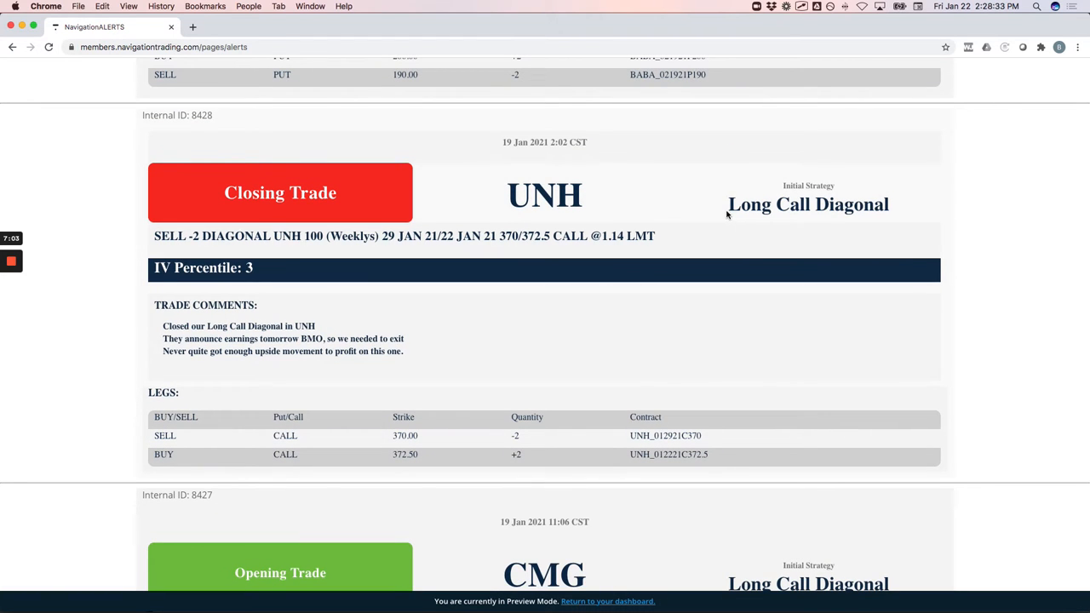
Step: Move past the UNH closing trade to the BABA iron condor adjusting alert
{"action": "left_click_drag", "start_coordinate": [724, 219], "coordinate": [886, 220]}
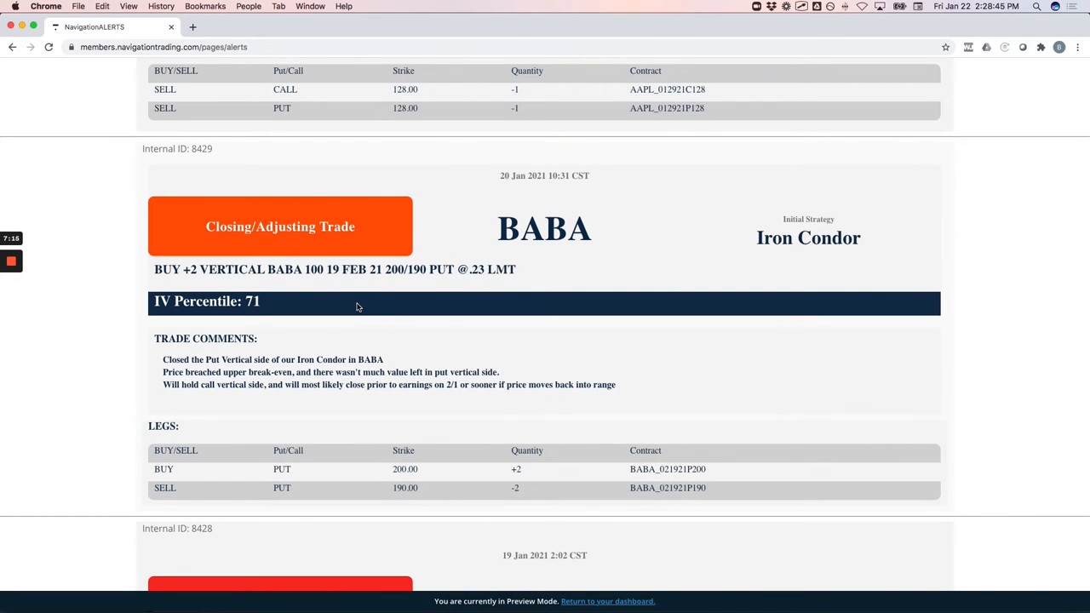
{"action": "mouse_move", "coordinate": [206, 372]}
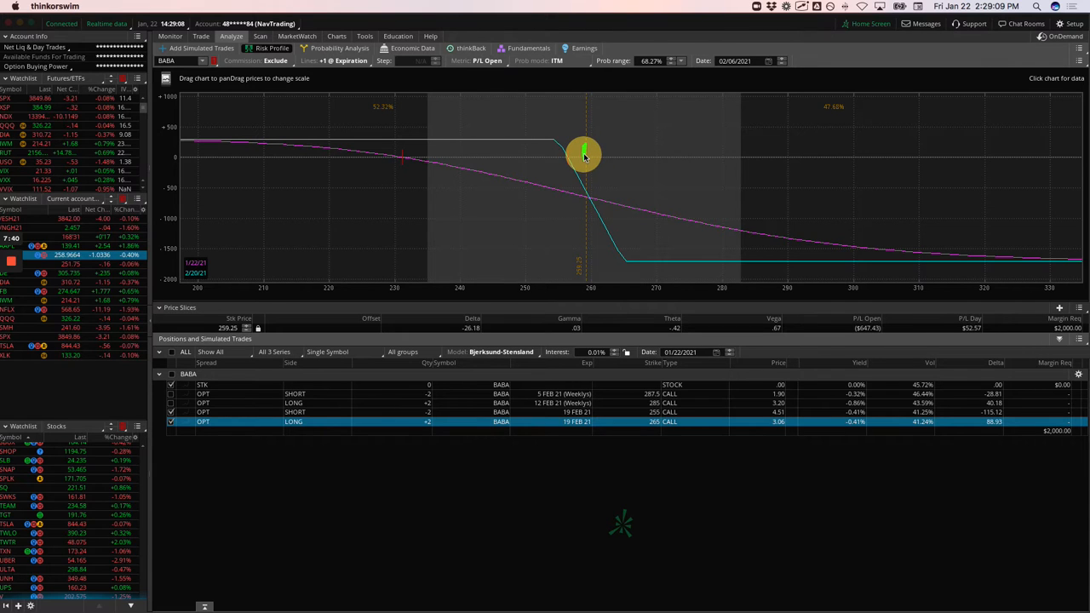
Step: Drag across the BABA risk profile to examine the 255/265 call legs
{"action": "left_click_drag", "start_coordinate": [584, 155], "coordinate": [507, 155]}
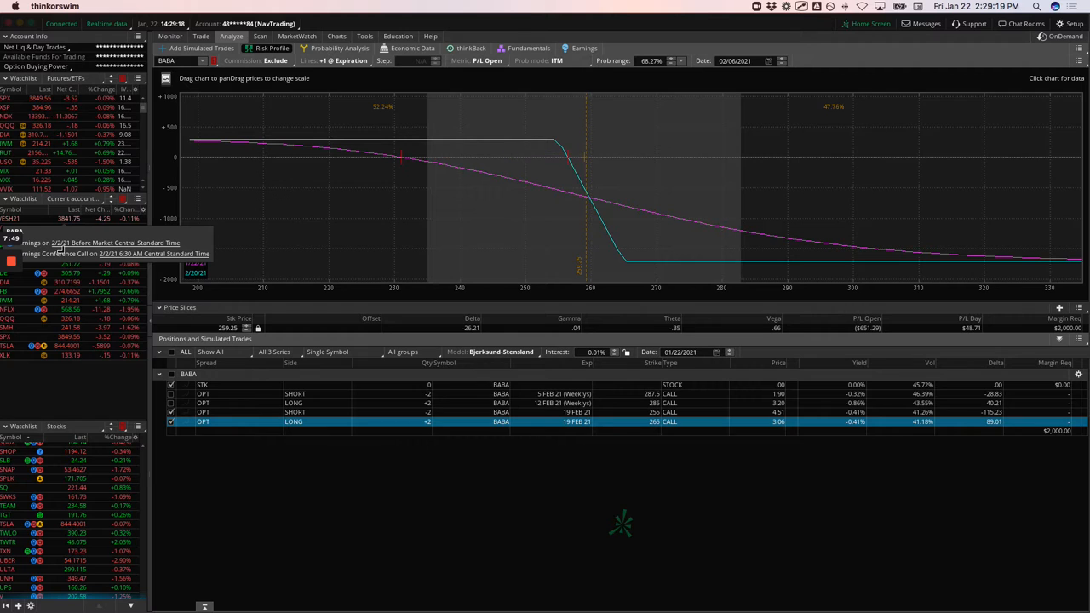
{"action": "mouse_move", "coordinate": [530, 170]}
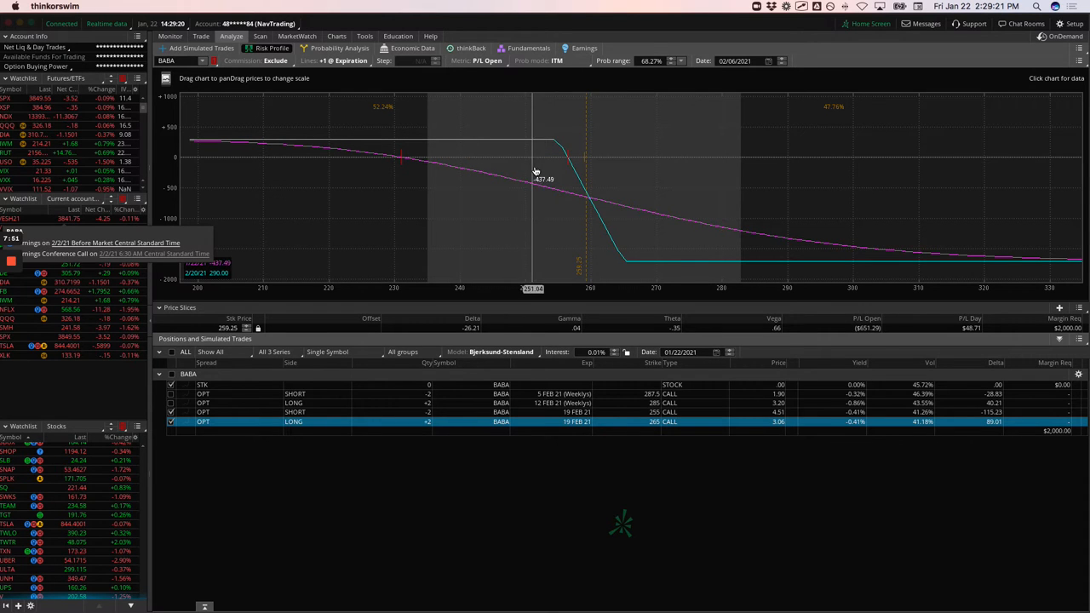
{"action": "mouse_move", "coordinate": [484, 166]}
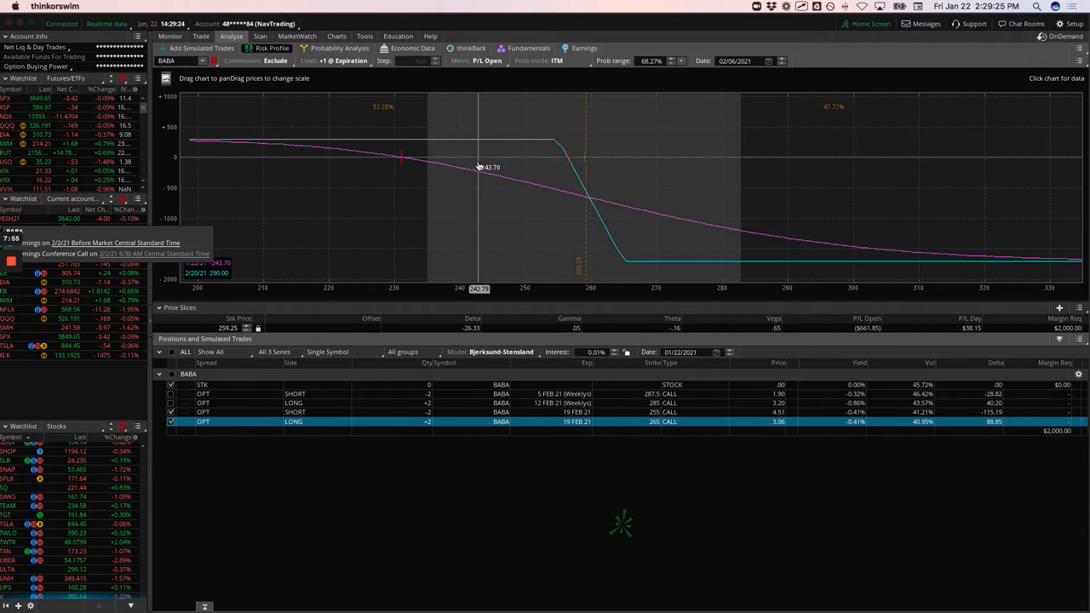
{"action": "mouse_move", "coordinate": [471, 168]}
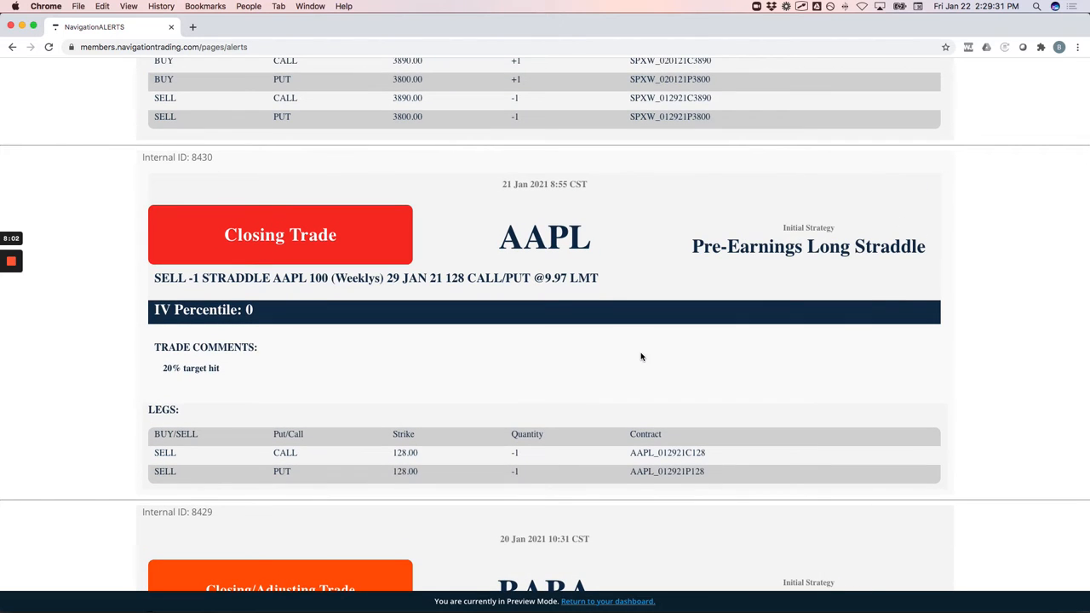
{"action": "mouse_move", "coordinate": [655, 284]}
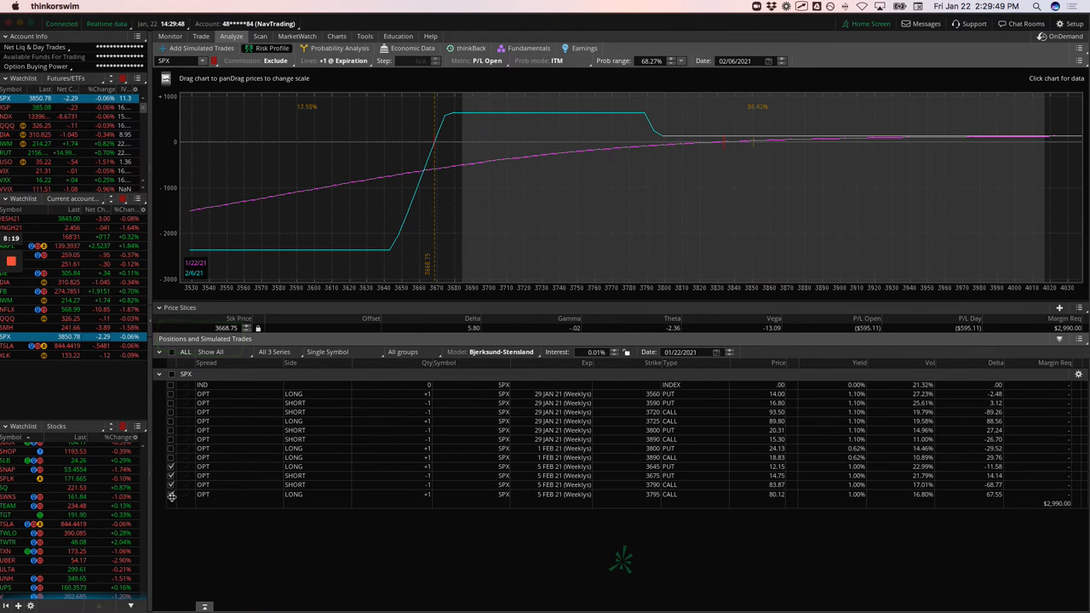
Step: Replace the 5 FEB 21 legs with the 3800/3890 calendar legs
{"action": "left_click", "coordinate": [170, 476]}
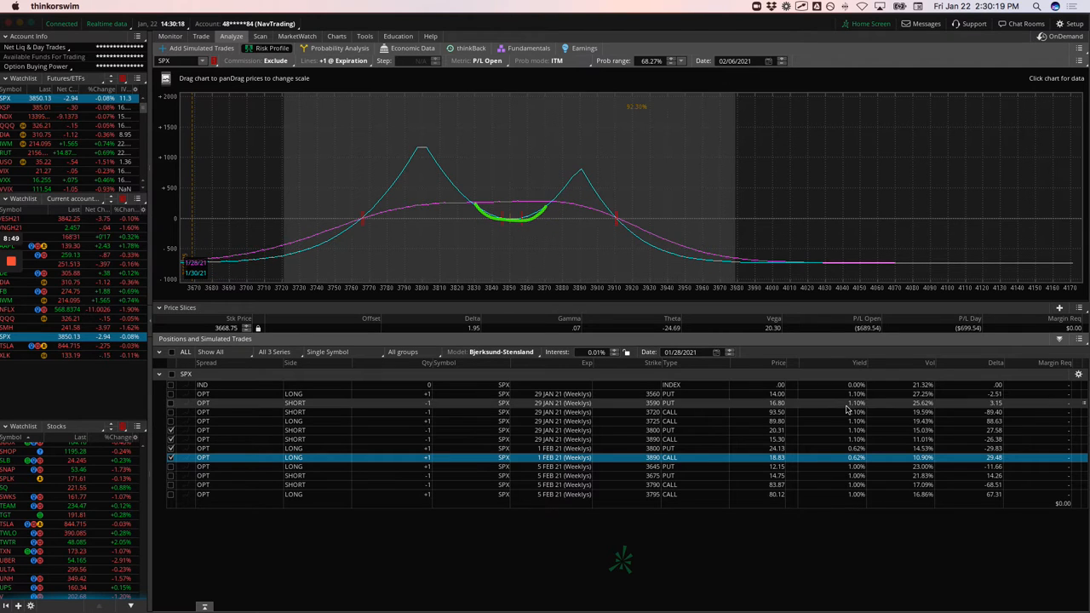
{"action": "left_click", "coordinate": [716, 352]}
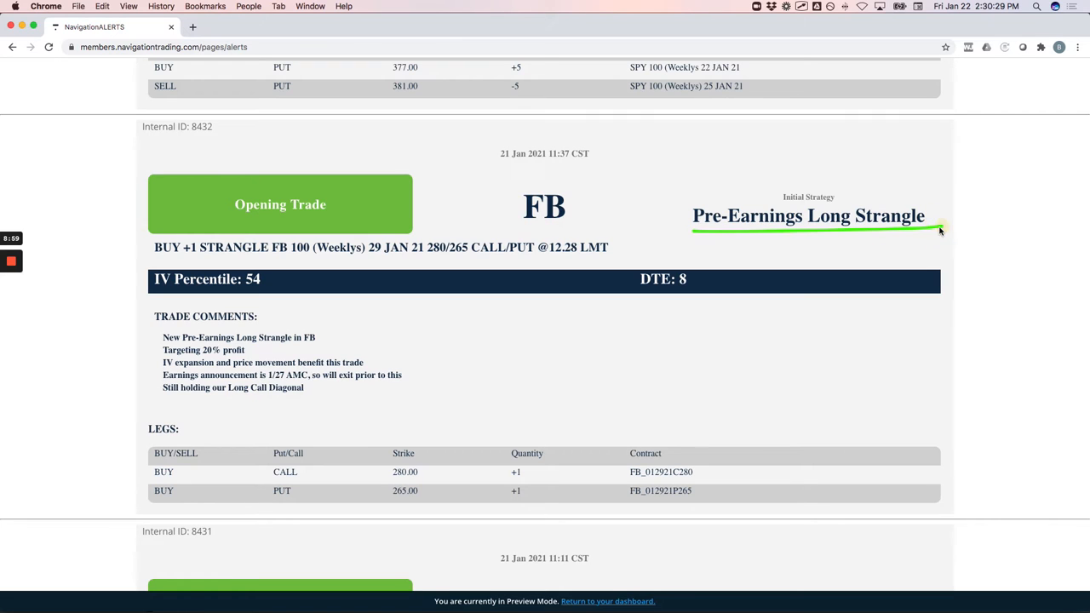
{"action": "mouse_move", "coordinate": [880, 241]}
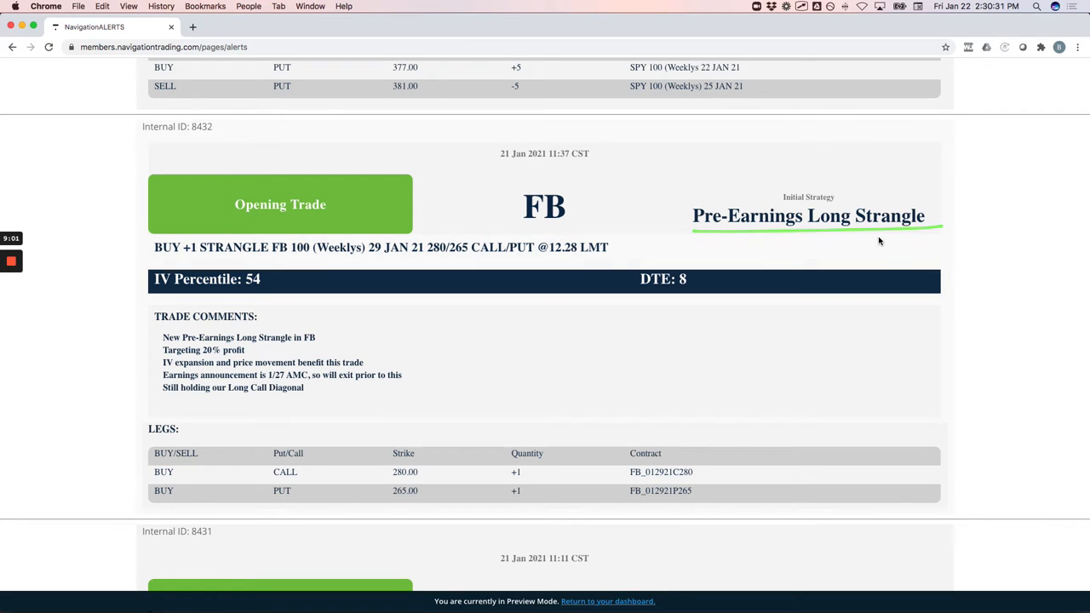
{"action": "mouse_move", "coordinate": [877, 229]}
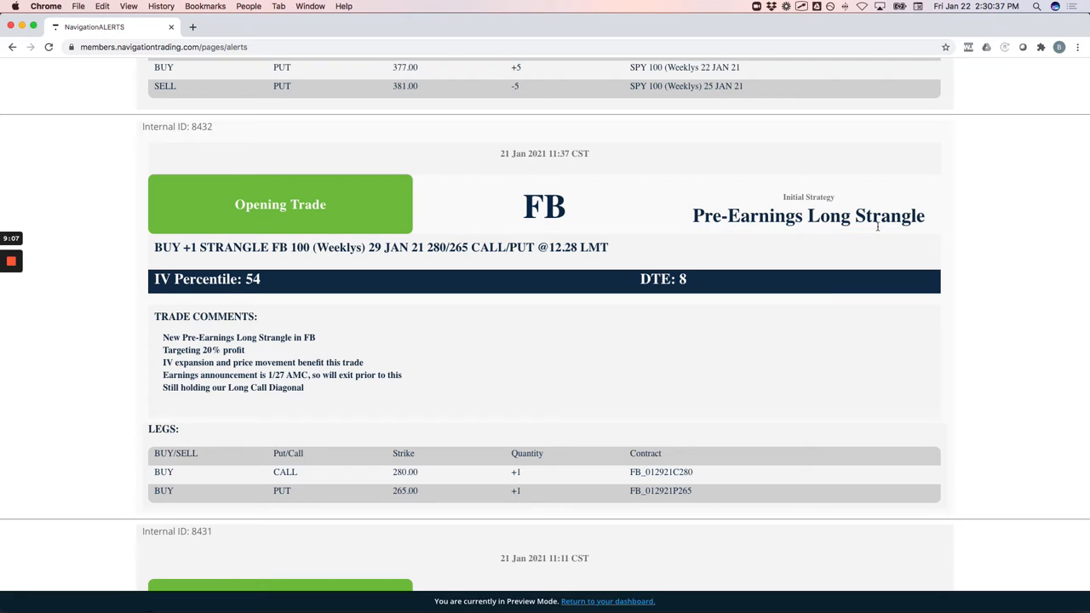
{"action": "mouse_move", "coordinate": [560, 288]}
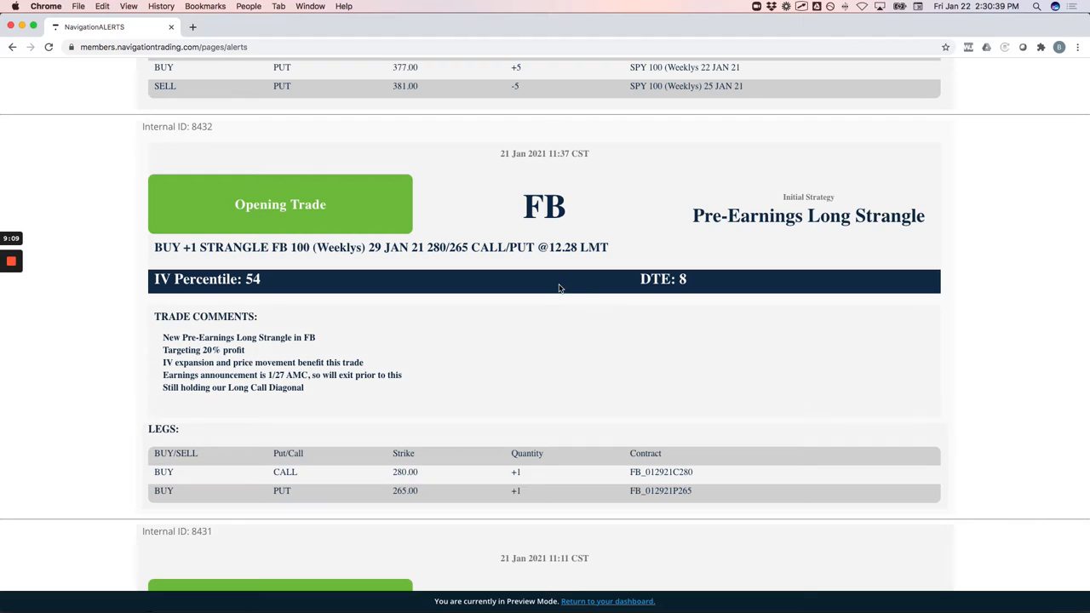
{"action": "mouse_move", "coordinate": [565, 271]}
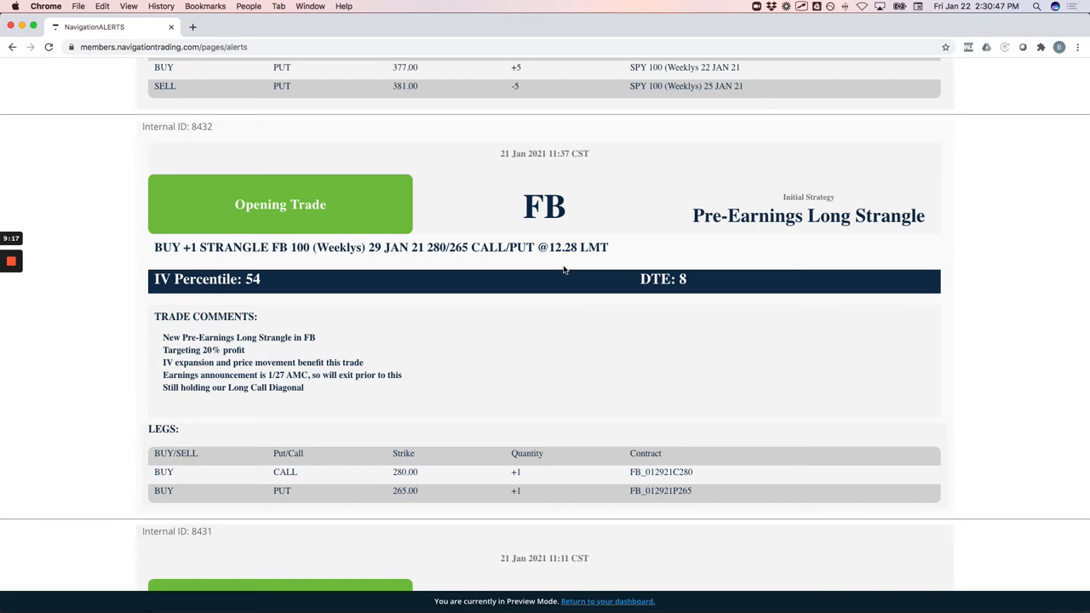
{"action": "mouse_move", "coordinate": [643, 309]}
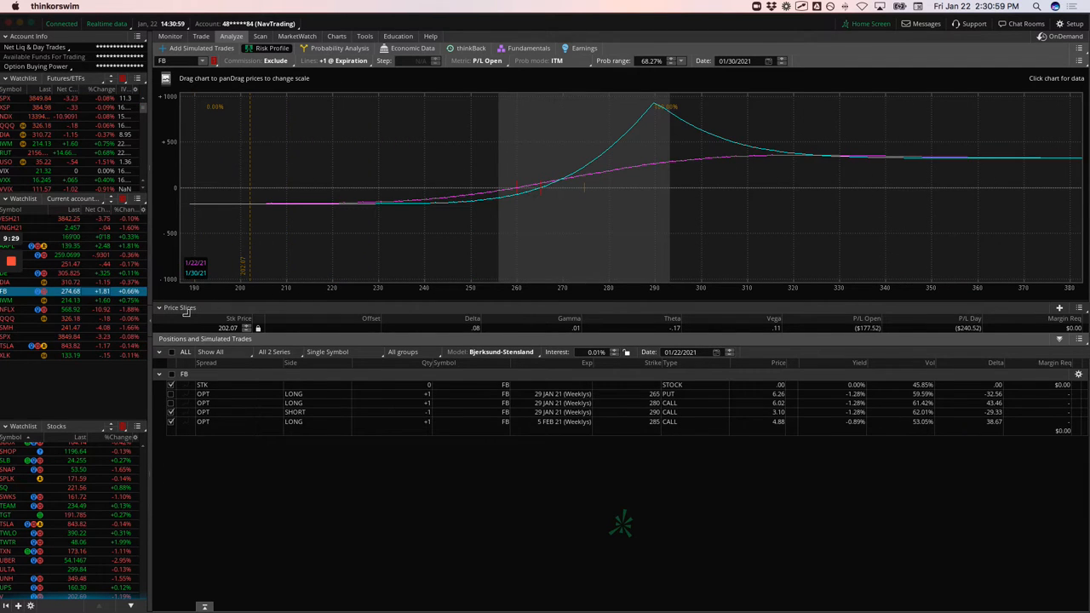
Step: Narrow the FB profile to the 265 put and 280 call, then view the option chain
{"action": "left_click", "coordinate": [171, 402]}
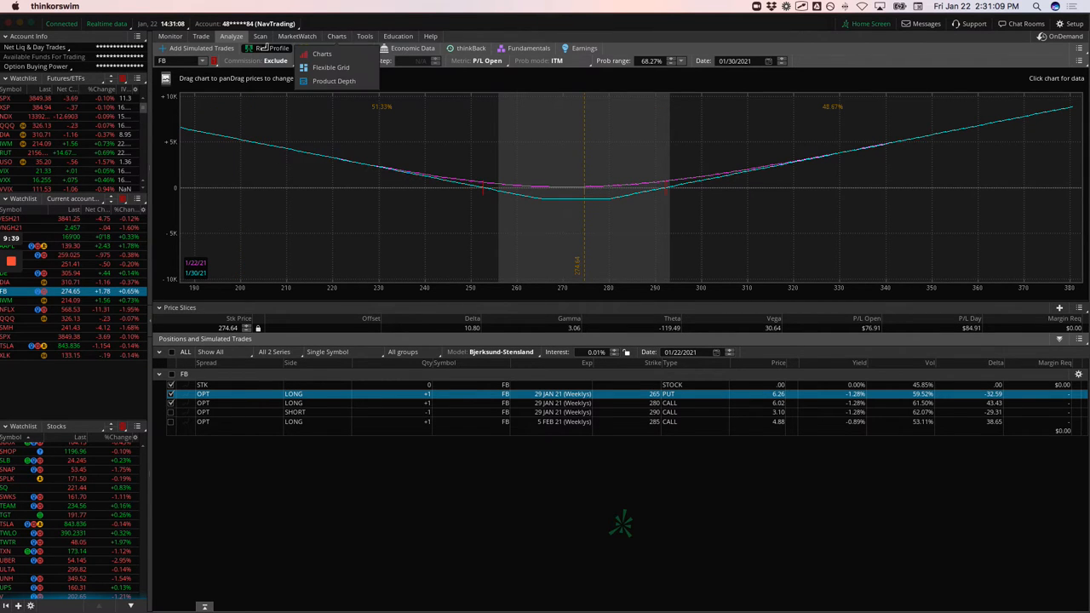
{"action": "left_click", "coordinate": [201, 36]}
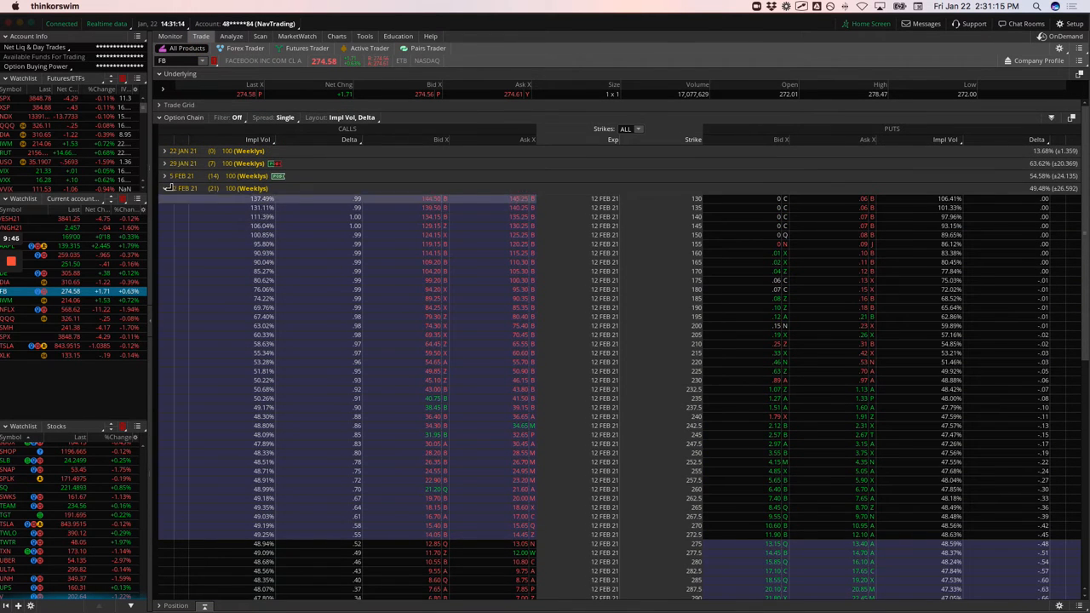
Step: Expand the FB 29 JAN 21 weeklys series, then return to the strangle risk profile
{"action": "left_click", "coordinate": [162, 188]}
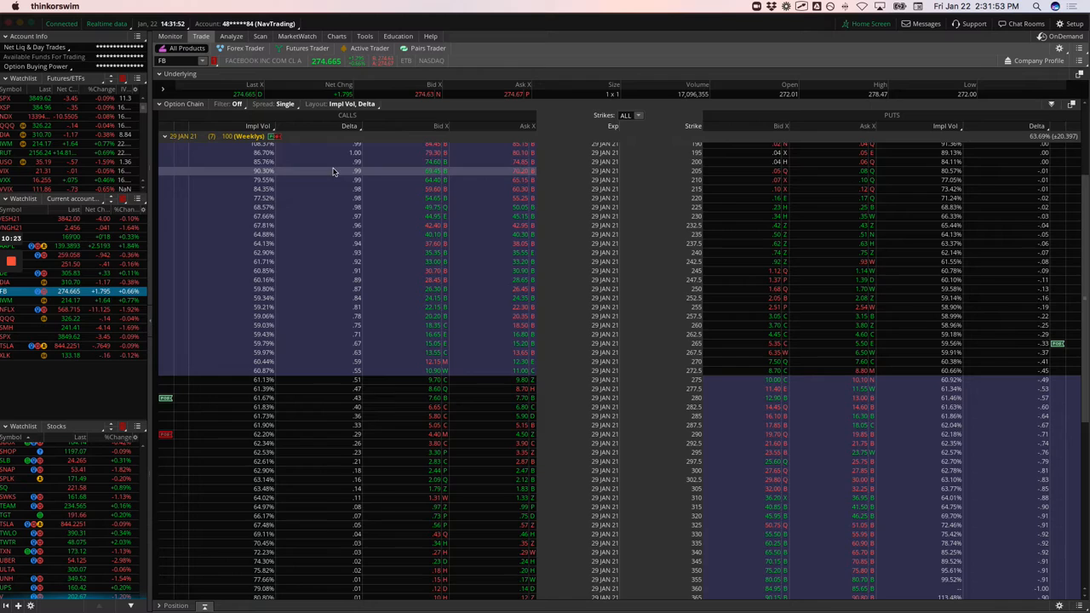
{"action": "left_click", "coordinate": [230, 36]}
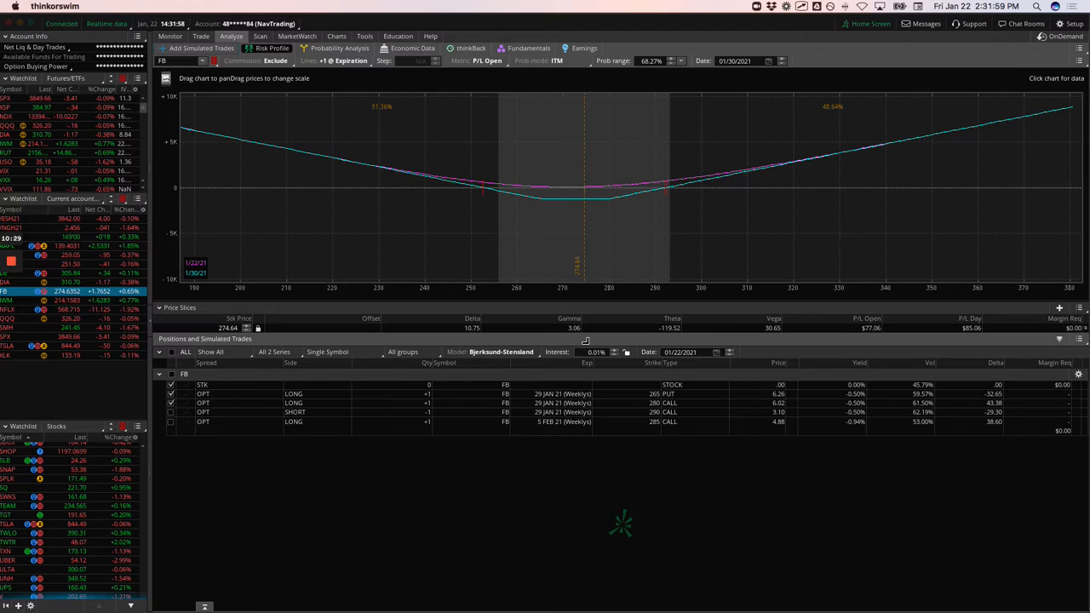
{"action": "mouse_move", "coordinate": [583, 187]}
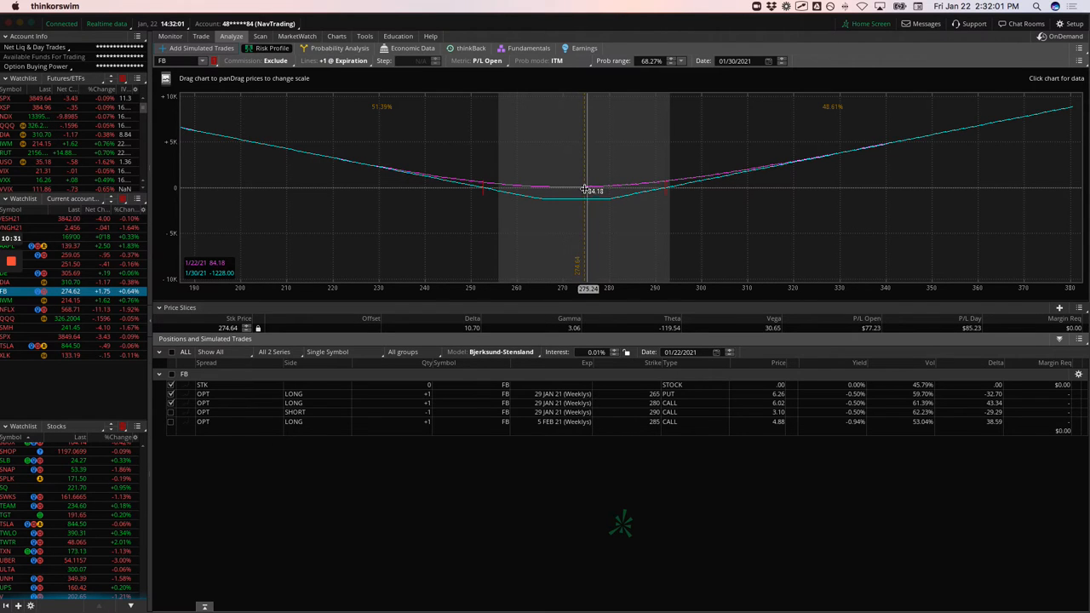
{"action": "mouse_move", "coordinate": [594, 205]}
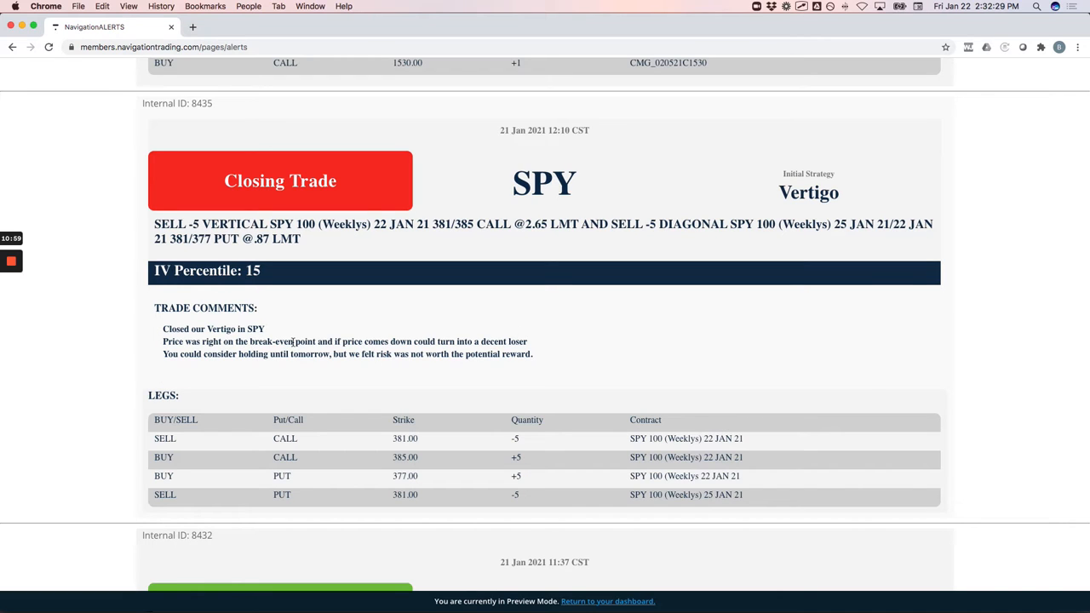
{"action": "mouse_move", "coordinate": [448, 315]}
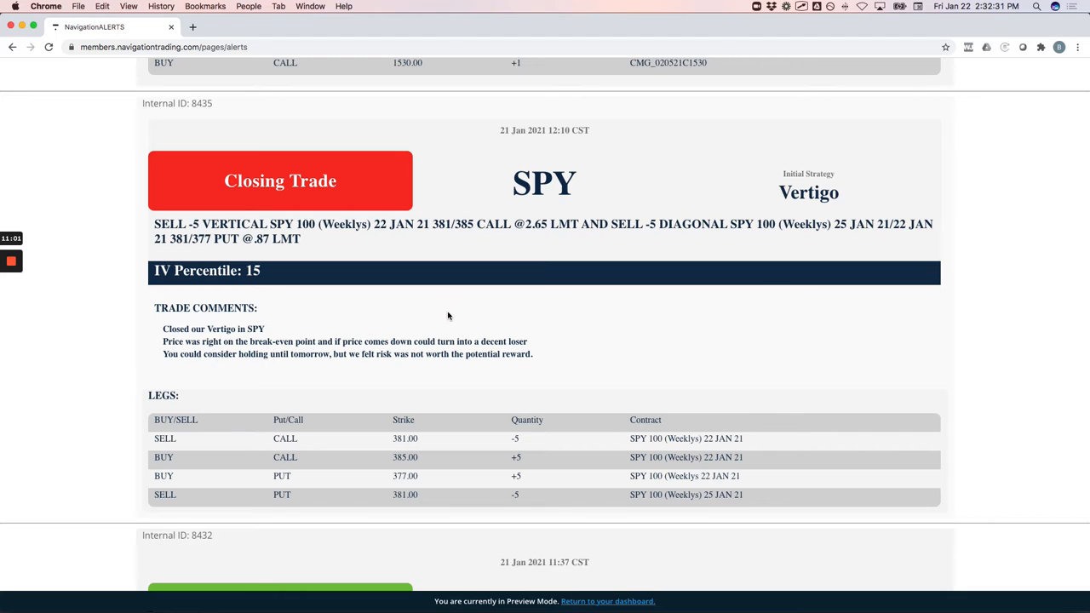
{"action": "mouse_move", "coordinate": [443, 312]}
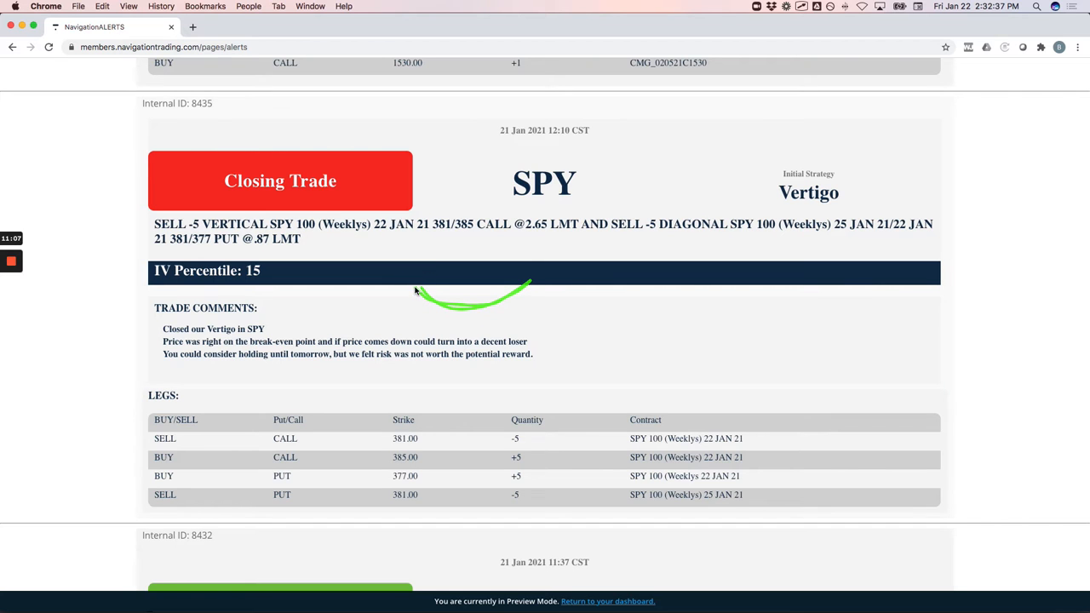
{"action": "mouse_move", "coordinate": [598, 319]}
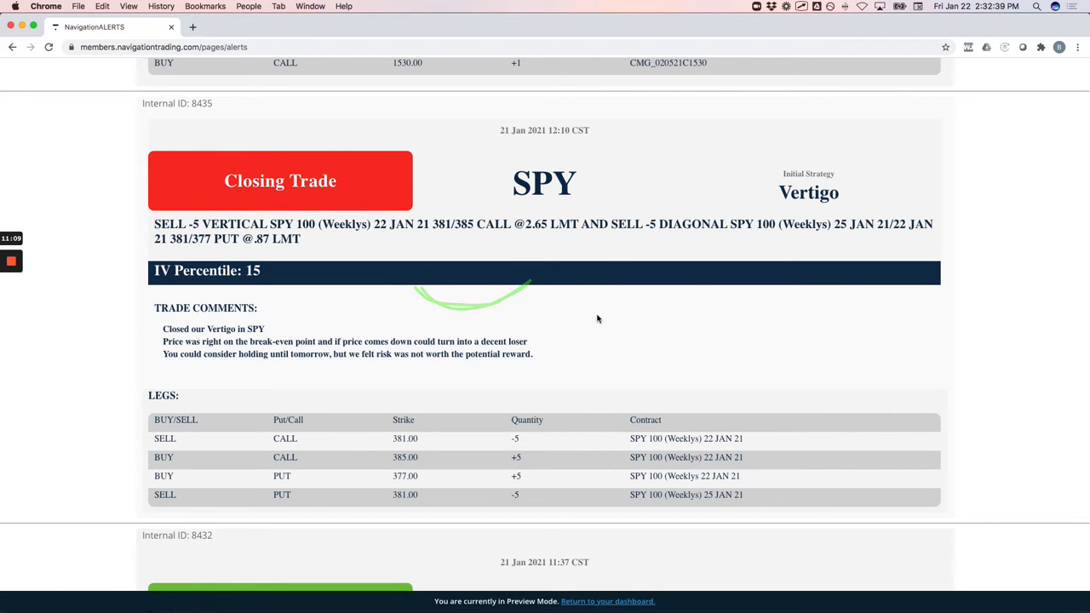
Step: Scroll up from the SPY closing trade to the CMG Long Call Diagonal closing alert
{"action": "scroll", "scroll_direction": "up", "scroll_amount": 3}
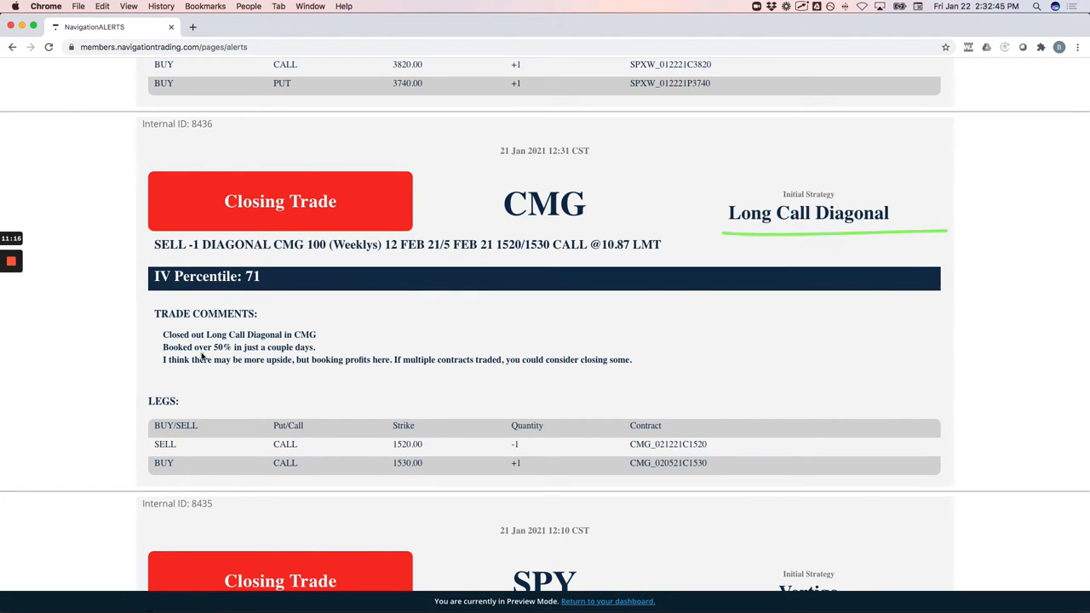
{"action": "scroll", "scroll_direction": "up", "scroll_amount": 3}
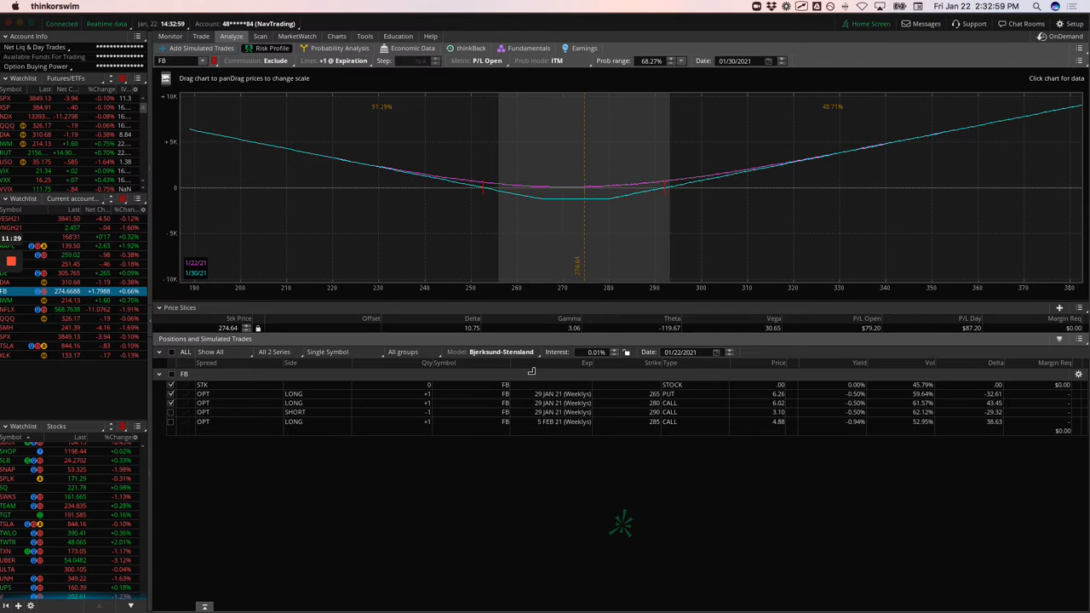
Step: Bring up the BABA Long Call Diagonal opening-trade alert with its earnings comments and call legs
{"action": "left_click", "coordinate": [173, 393]}
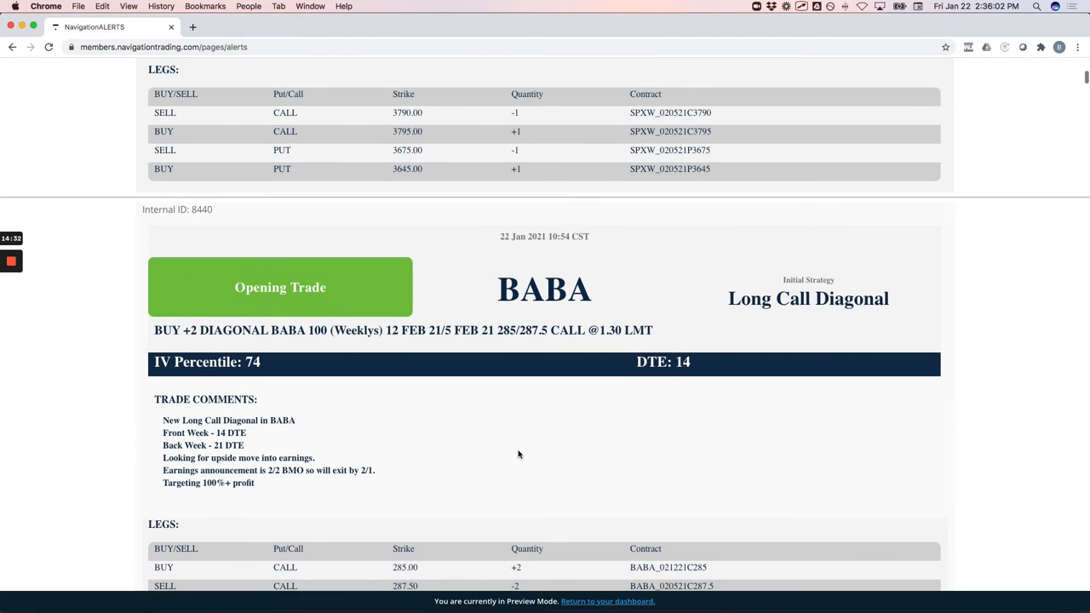
Step: Scroll through the BABA Long Call Diagonal alert's trade comments and legs
{"action": "scroll", "scroll_direction": "down", "scroll_amount": 3}
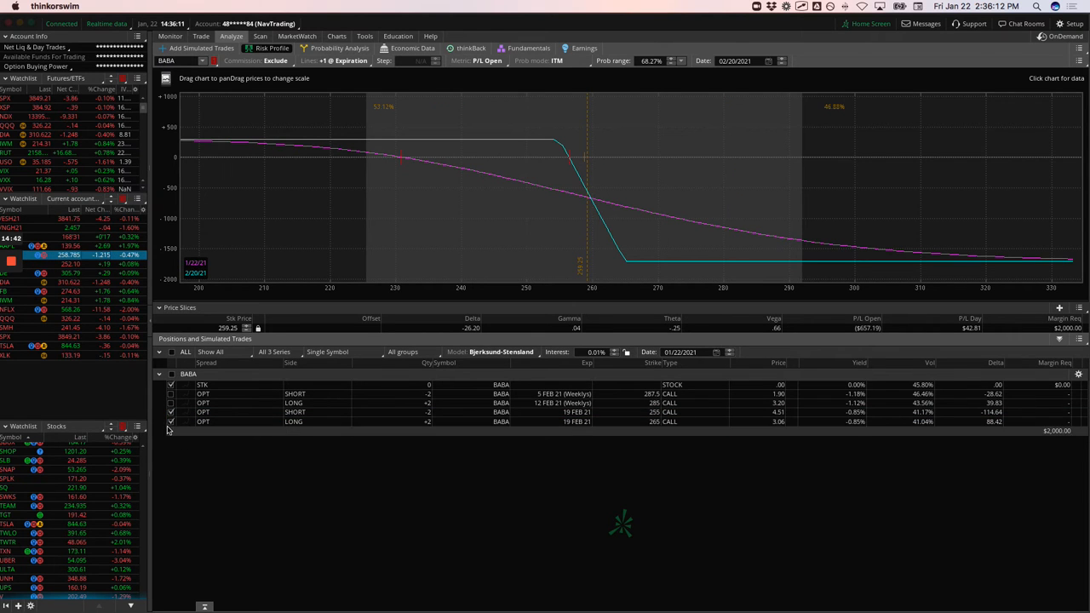
Step: Include only the long 12 Feb 285 call and short 5 Feb 287.5 call in BABA's analysis
{"action": "left_click", "coordinate": [171, 403]}
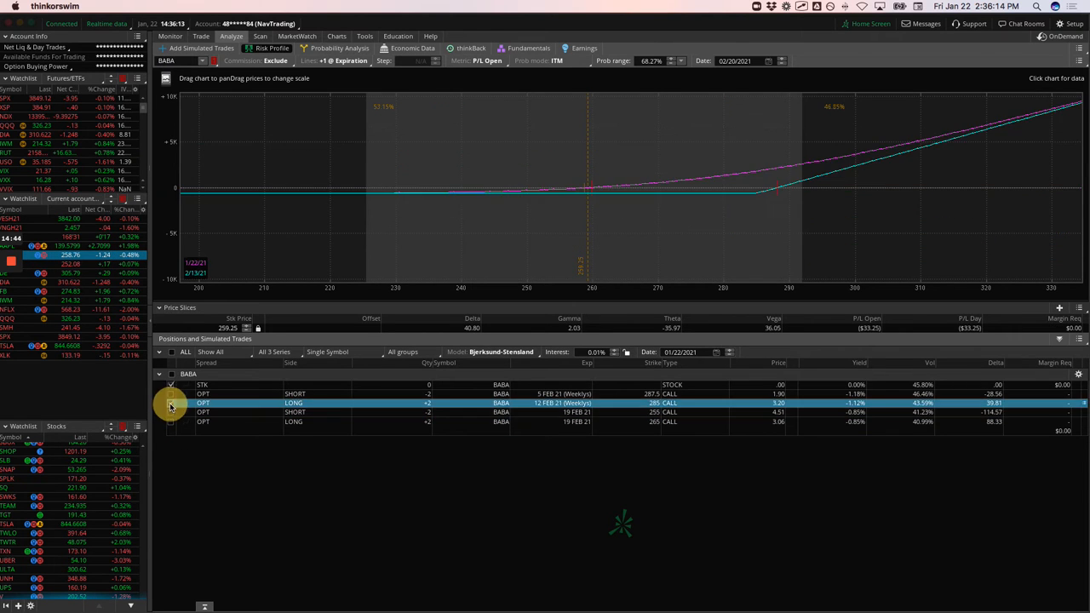
{"action": "left_click", "coordinate": [172, 393]}
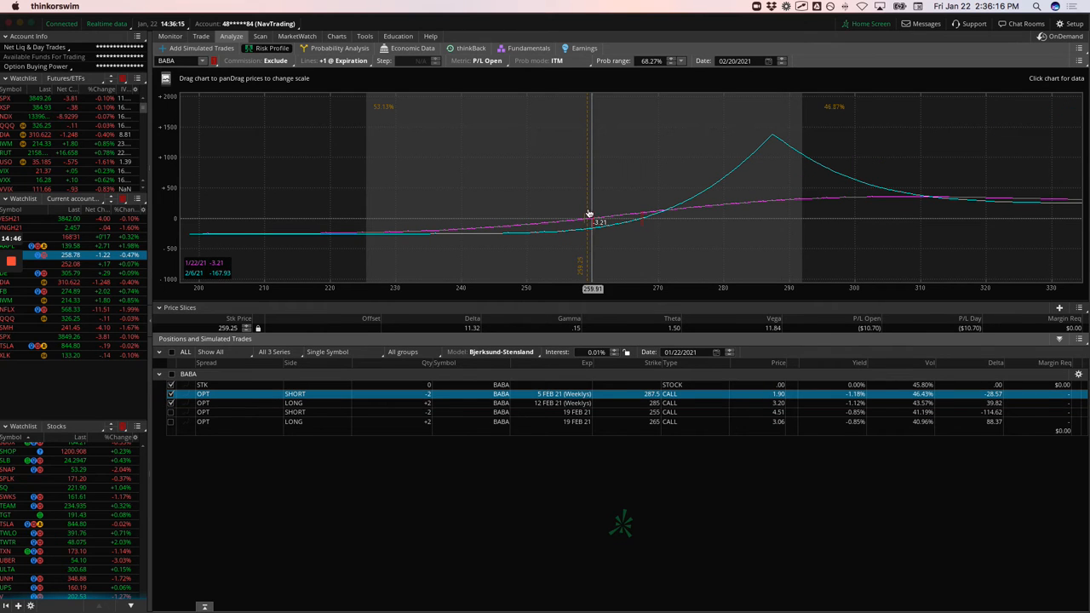
{"action": "mouse_move", "coordinate": [592, 198]}
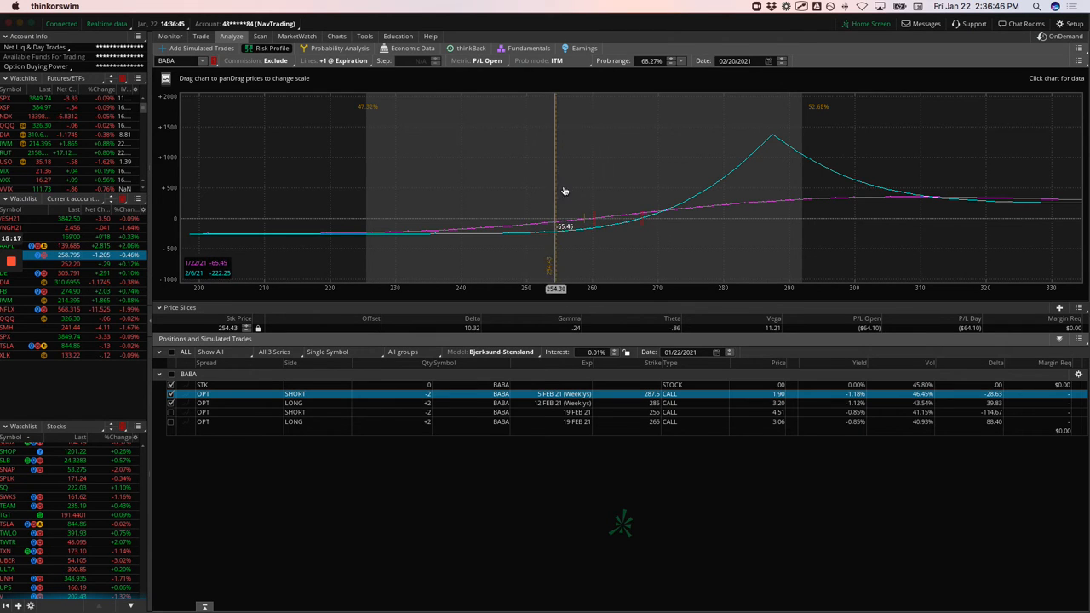
{"action": "mouse_move", "coordinate": [220, 258]}
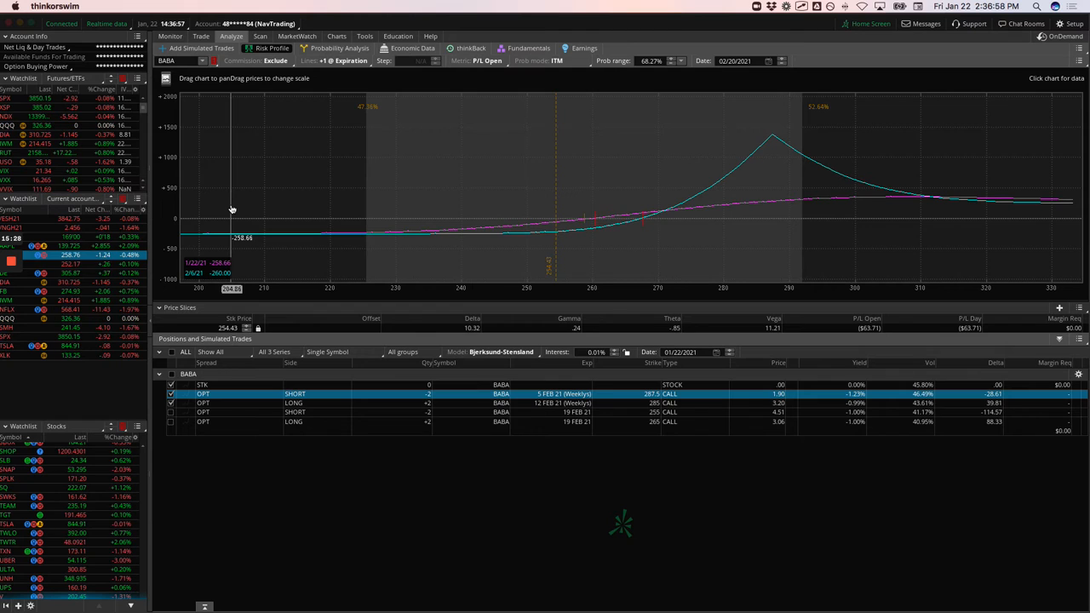
{"action": "mouse_move", "coordinate": [589, 236]}
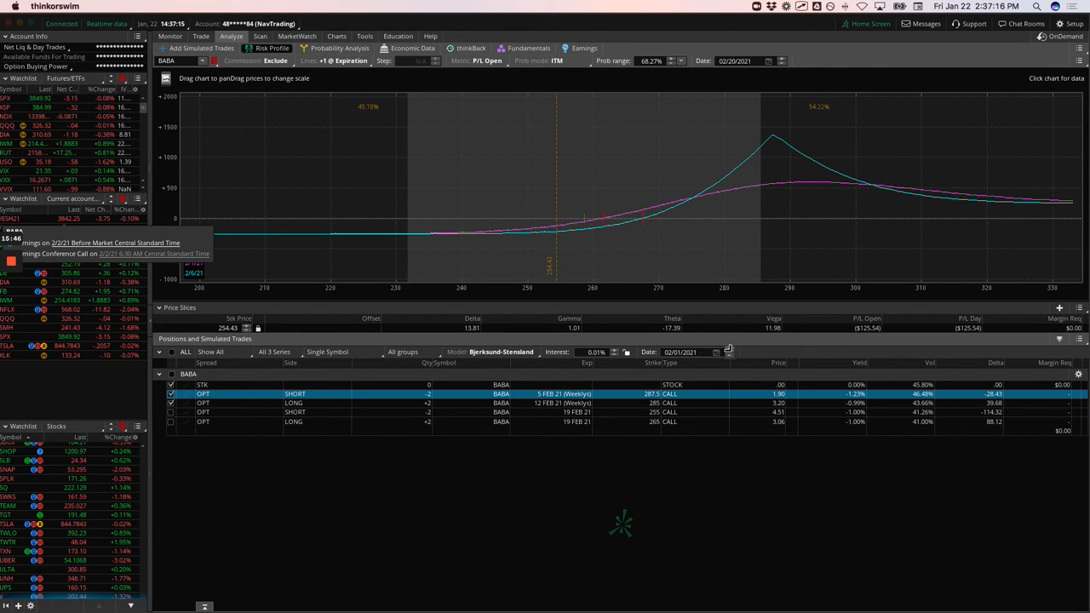
{"action": "mouse_move", "coordinate": [586, 236]}
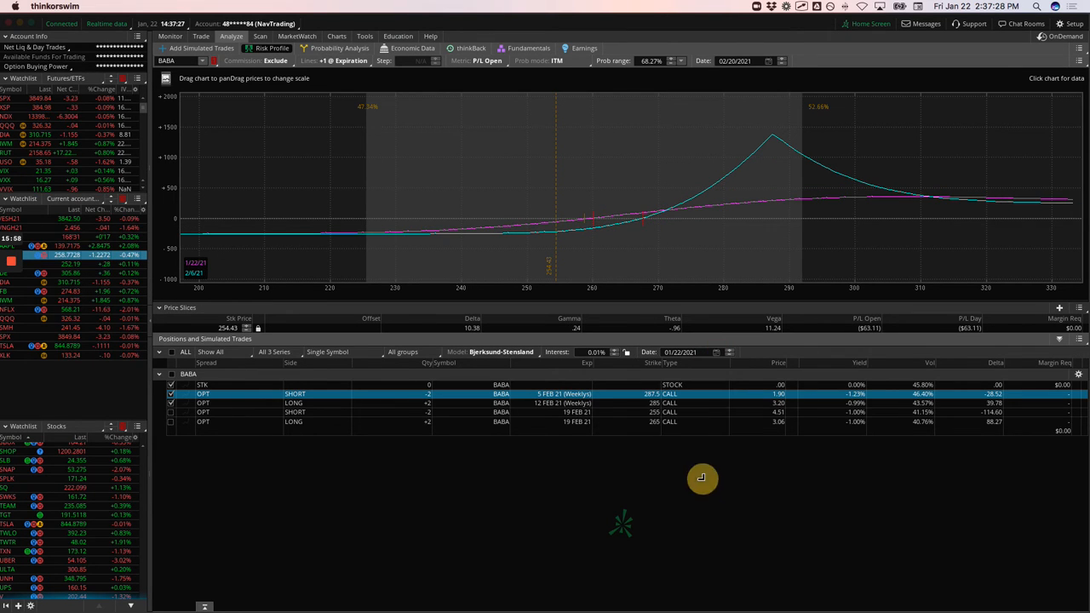
Step: Set the BABA analysis date to February 1, 2021
{"action": "left_click", "coordinate": [768, 60]}
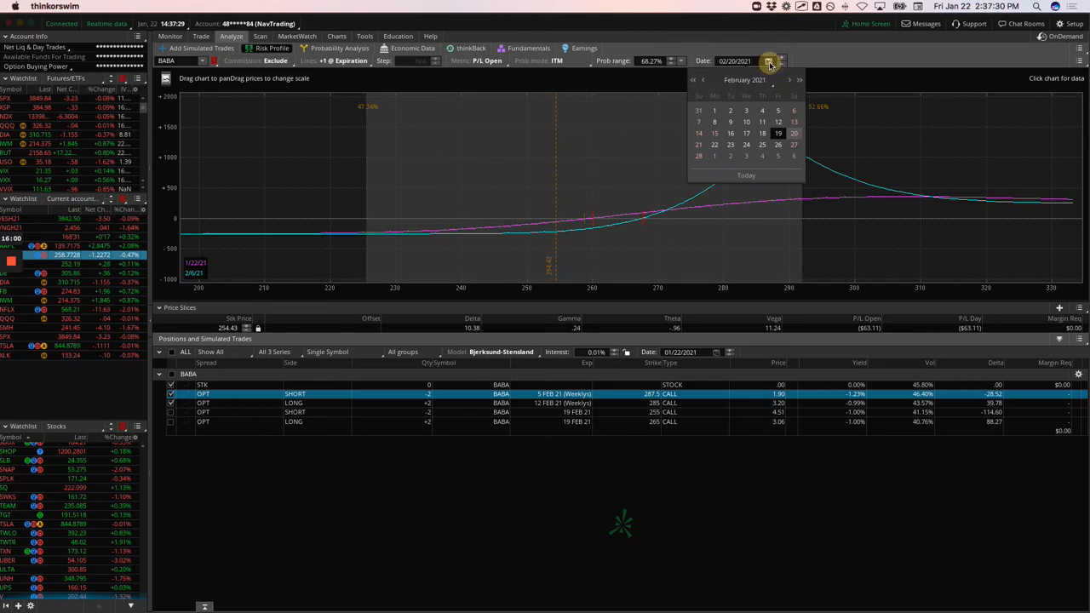
{"action": "left_click", "coordinate": [703, 79]}
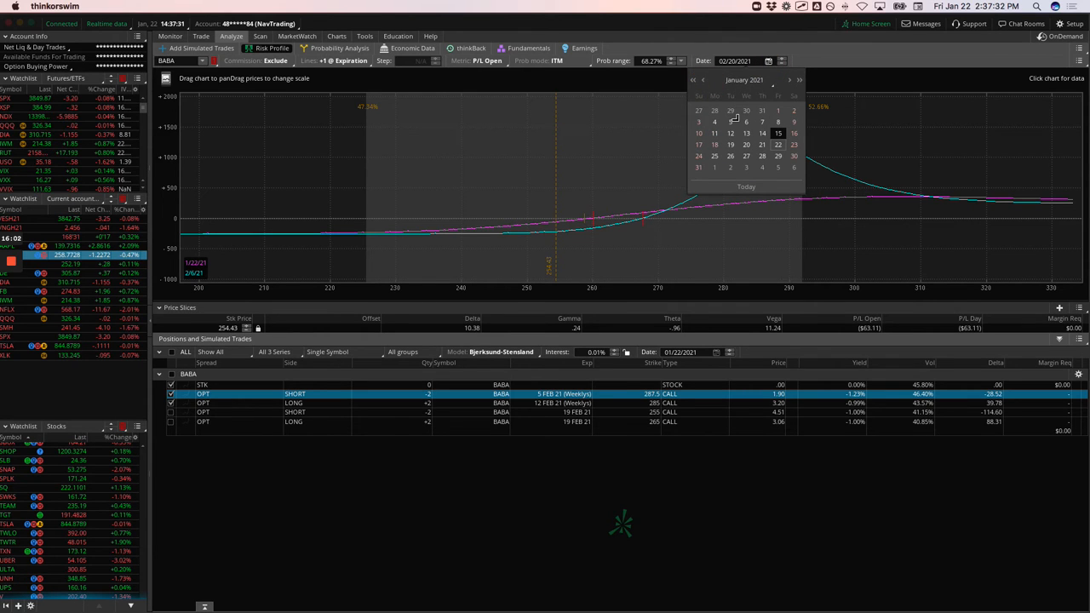
{"action": "left_click", "coordinate": [801, 79]}
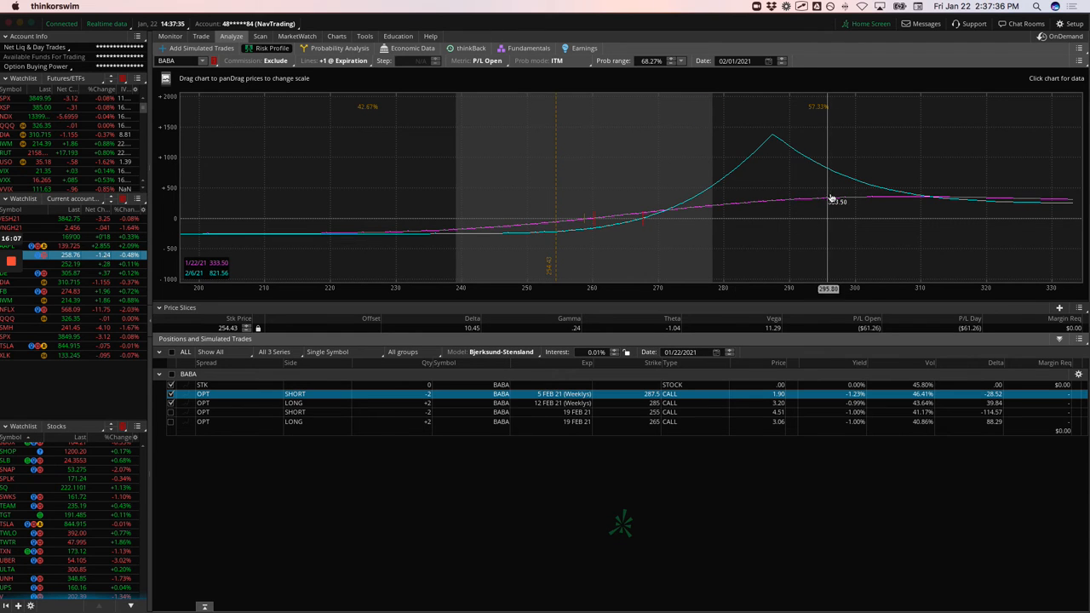
{"action": "mouse_move", "coordinate": [723, 141]}
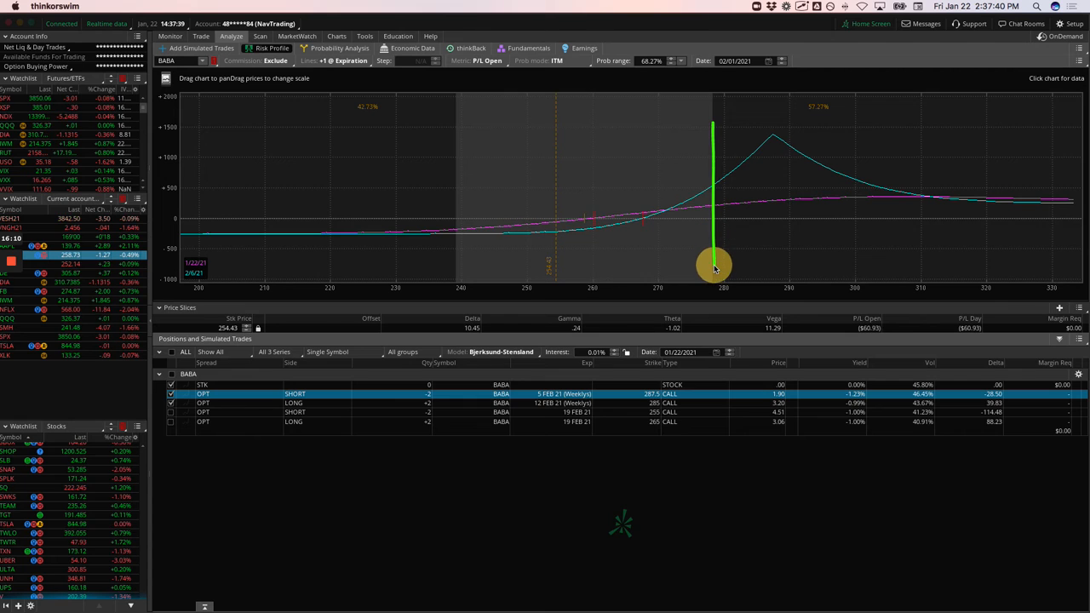
Step: Move the price slice to about 278, showing roughly $411 profit
{"action": "left_click_drag", "start_coordinate": [713, 263], "coordinate": [656, 181]}
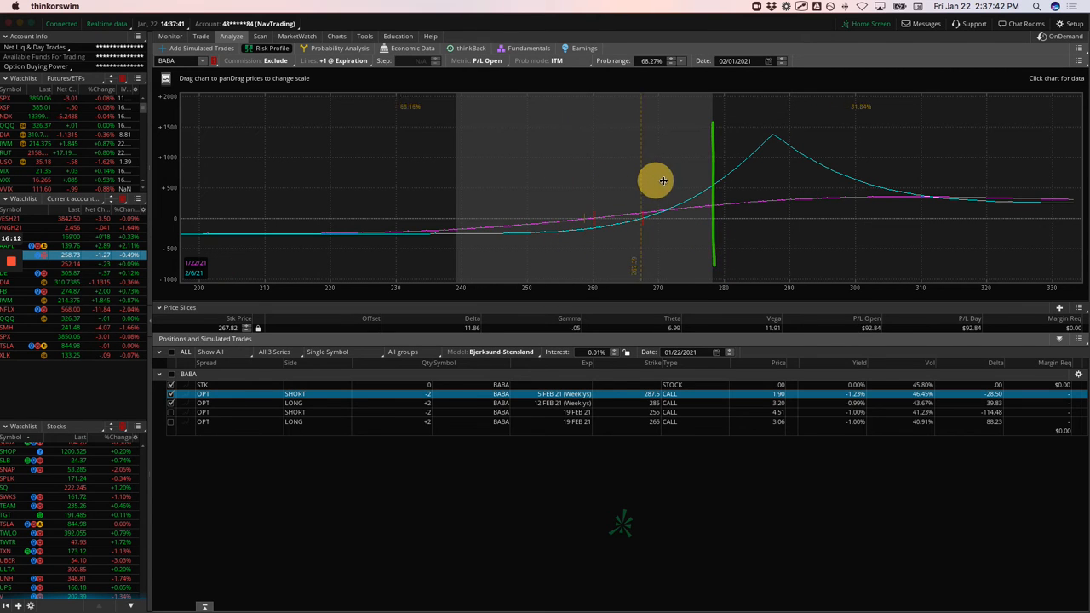
{"action": "left_click_drag", "start_coordinate": [658, 181], "coordinate": [715, 180]}
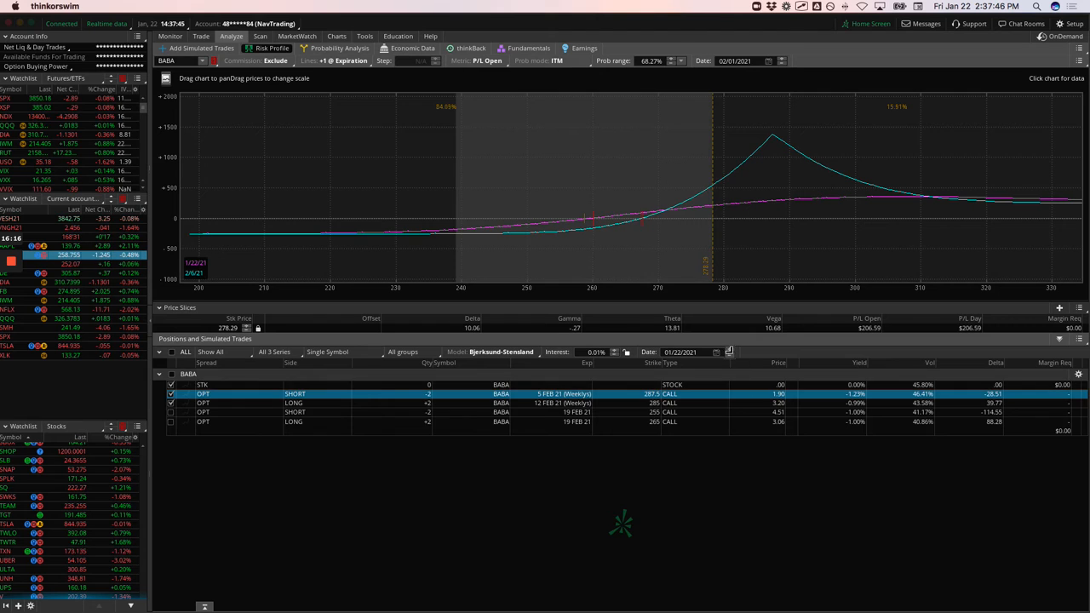
{"action": "left_click", "coordinate": [727, 350]}
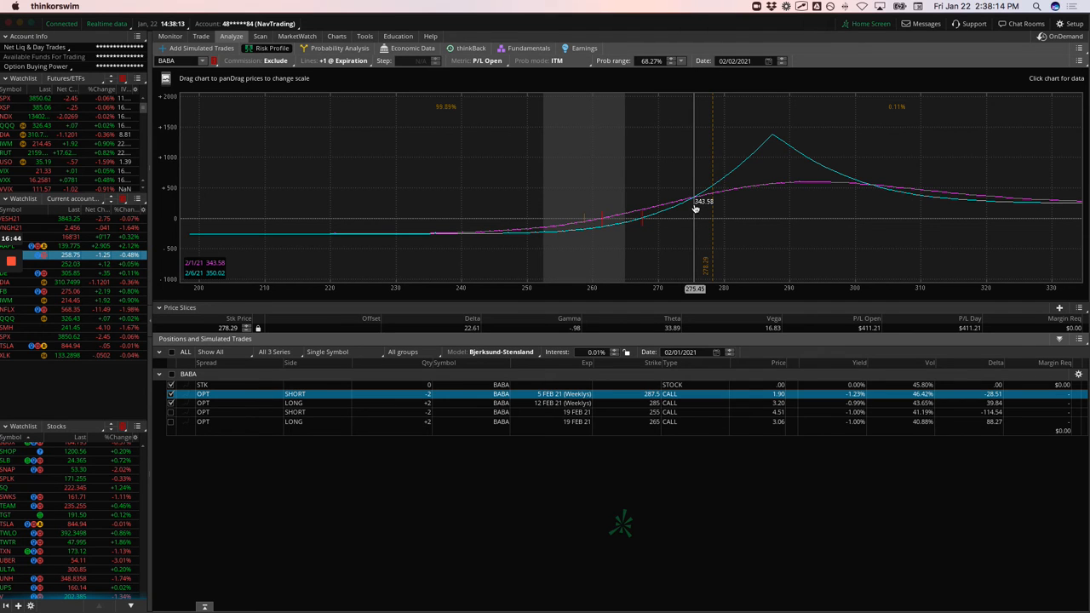
{"action": "mouse_move", "coordinate": [220, 248]}
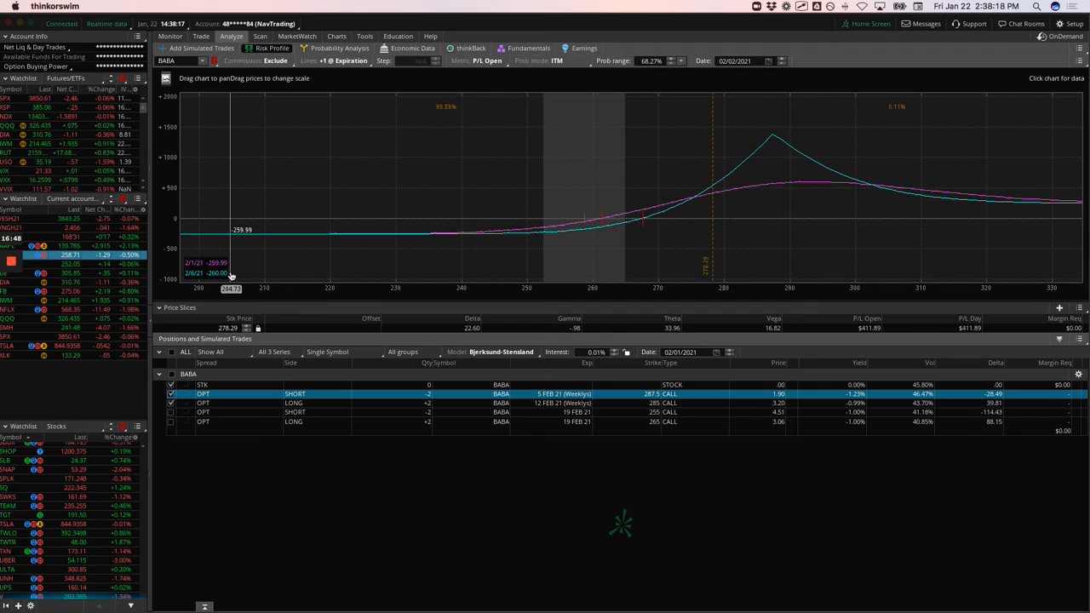
{"action": "mouse_move", "coordinate": [634, 245]}
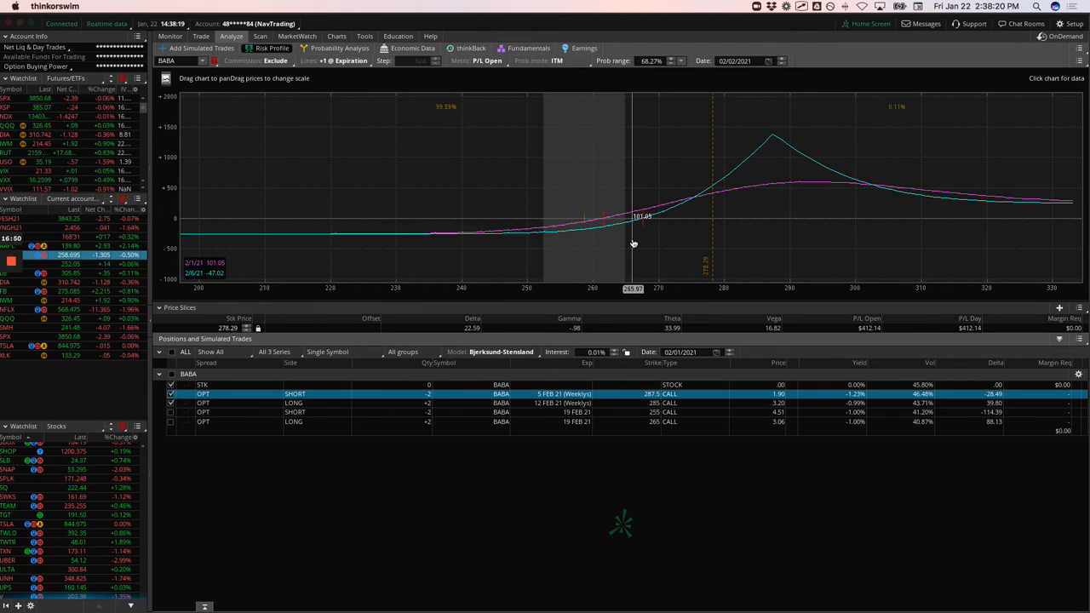
{"action": "mouse_move", "coordinate": [675, 228]}
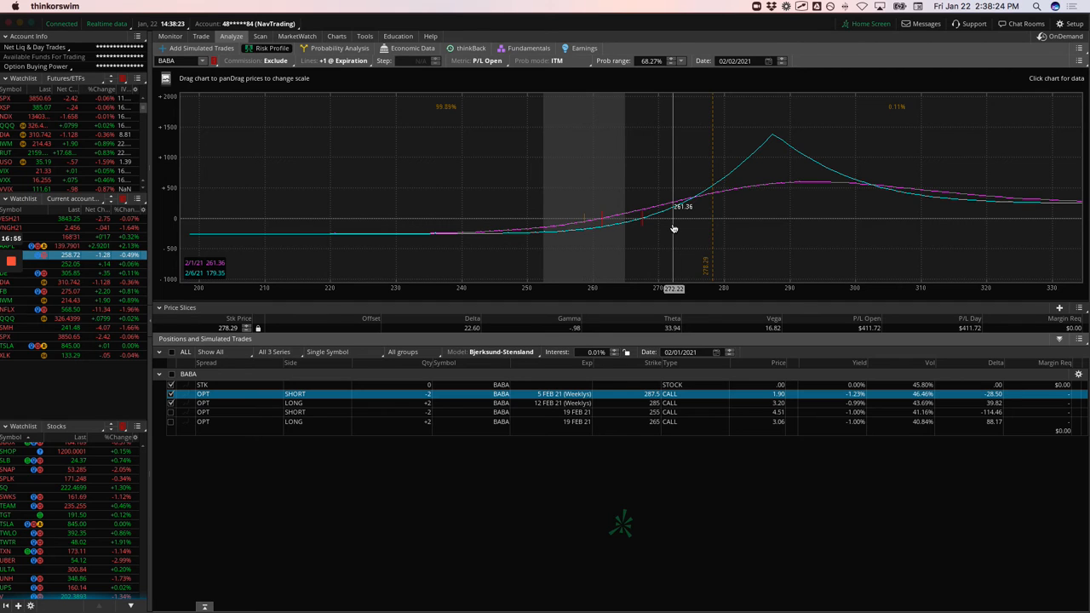
{"action": "mouse_move", "coordinate": [681, 228]}
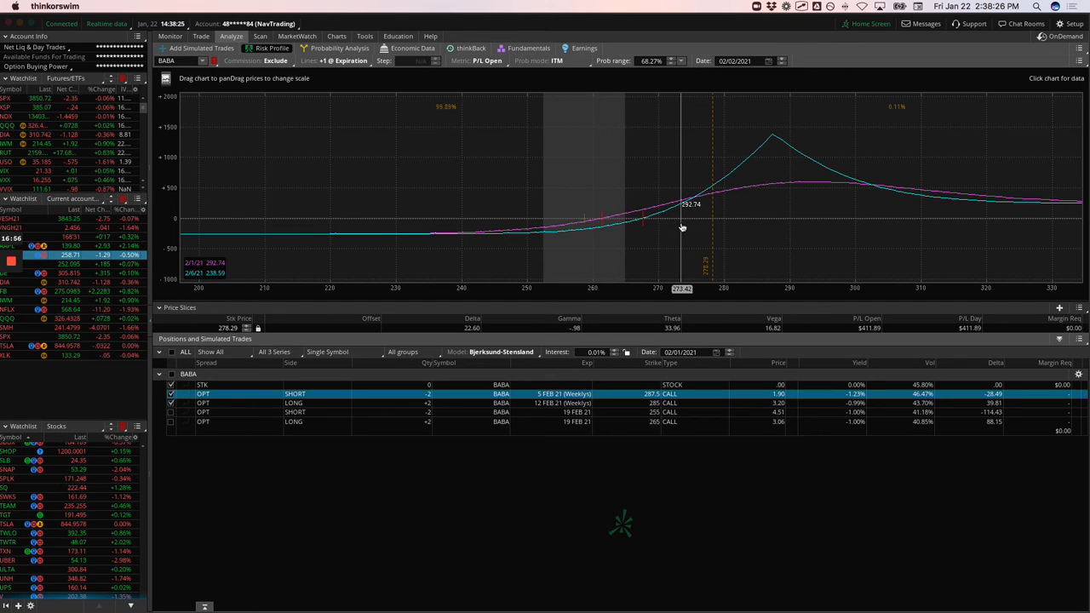
{"action": "mouse_move", "coordinate": [620, 237]}
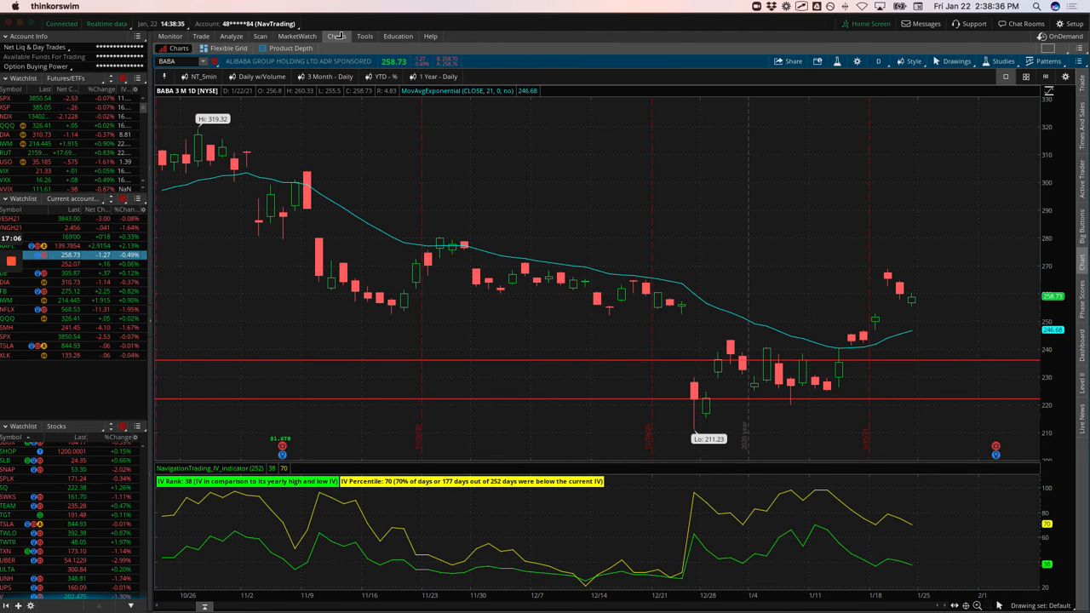
{"action": "mouse_move", "coordinate": [923, 321]}
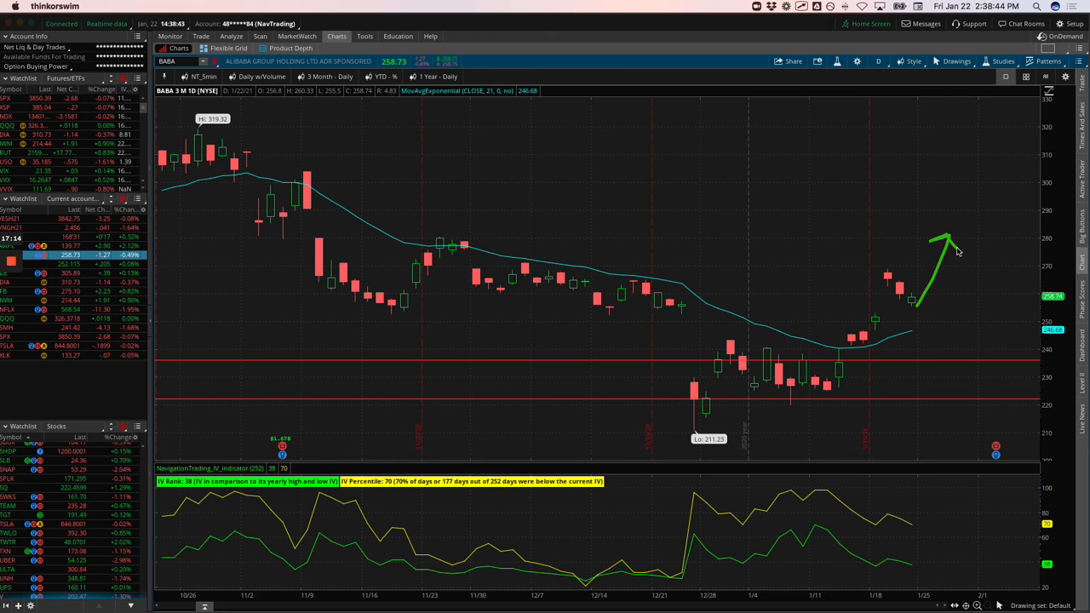
{"action": "mouse_move", "coordinate": [473, 305]}
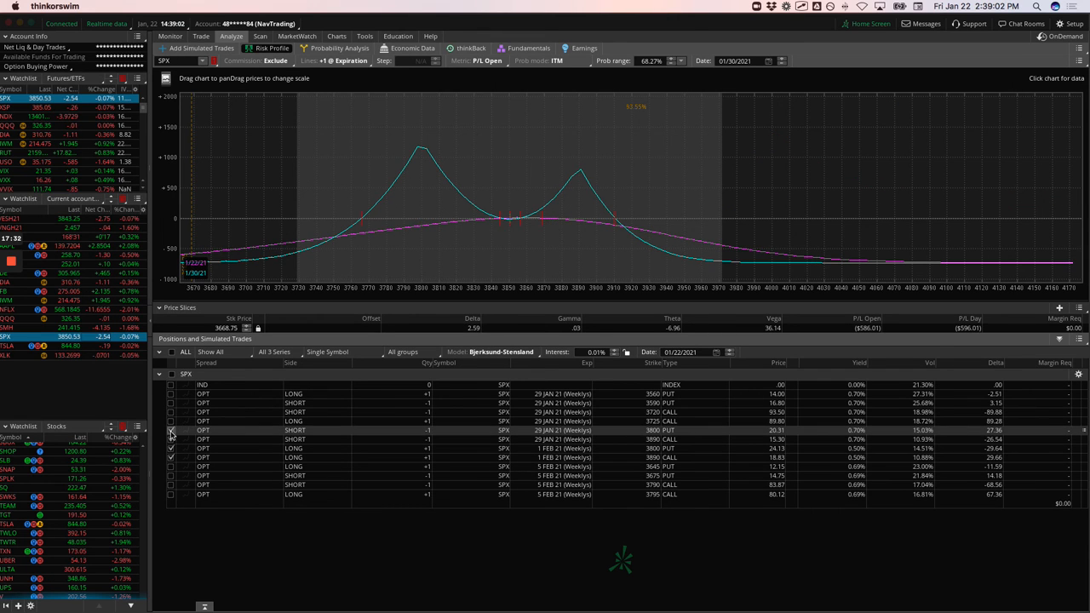
Step: Toggle the SPX 5 Feb 21 option legs, including the short call, in the risk profile
{"action": "left_click", "coordinate": [171, 466]}
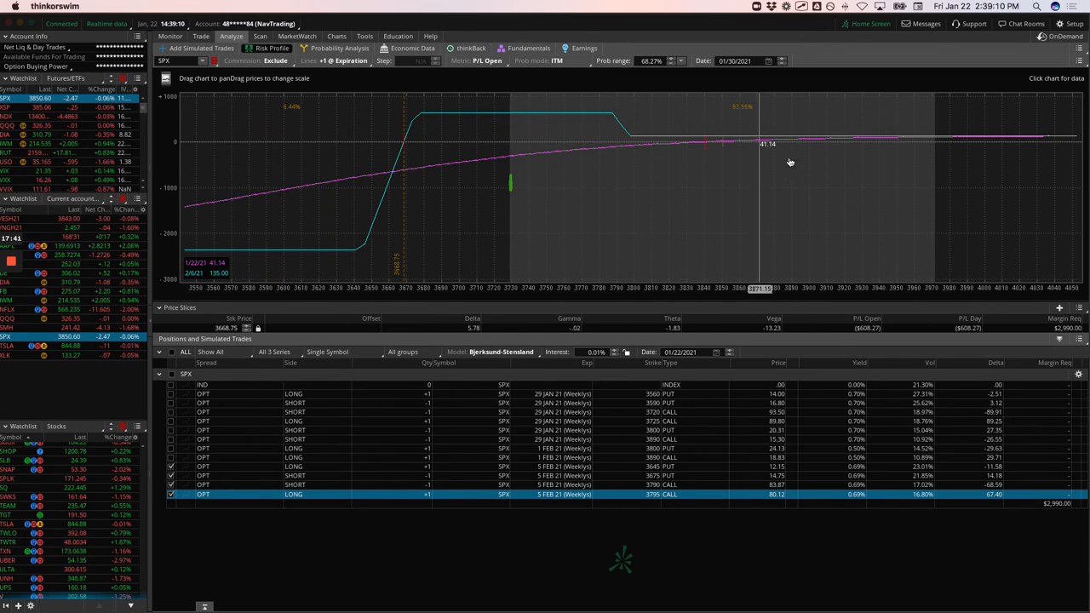
{"action": "mouse_move", "coordinate": [502, 148]}
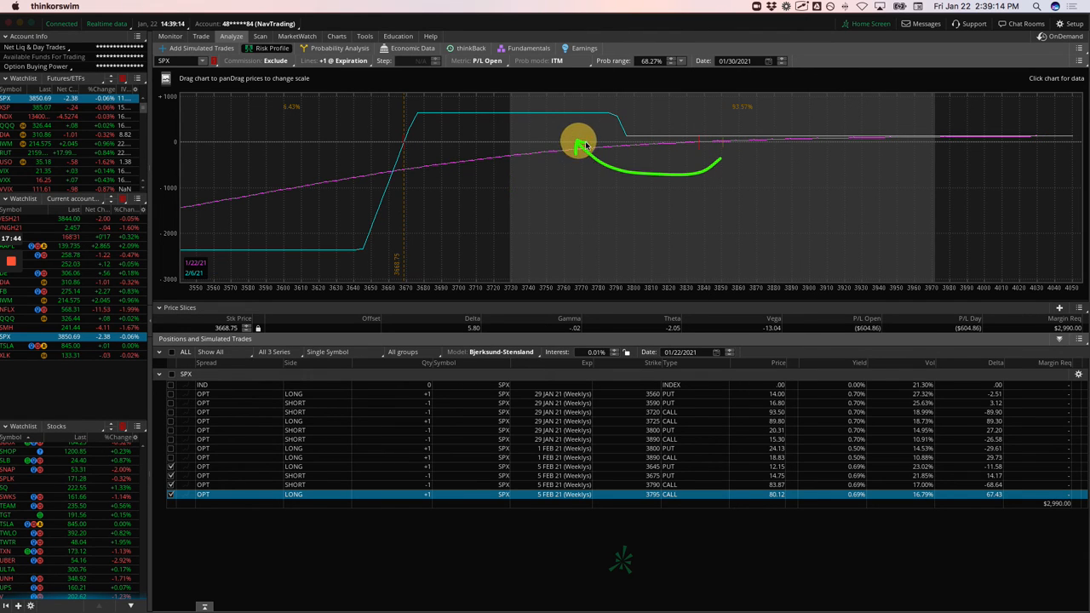
{"action": "mouse_move", "coordinate": [528, 125]}
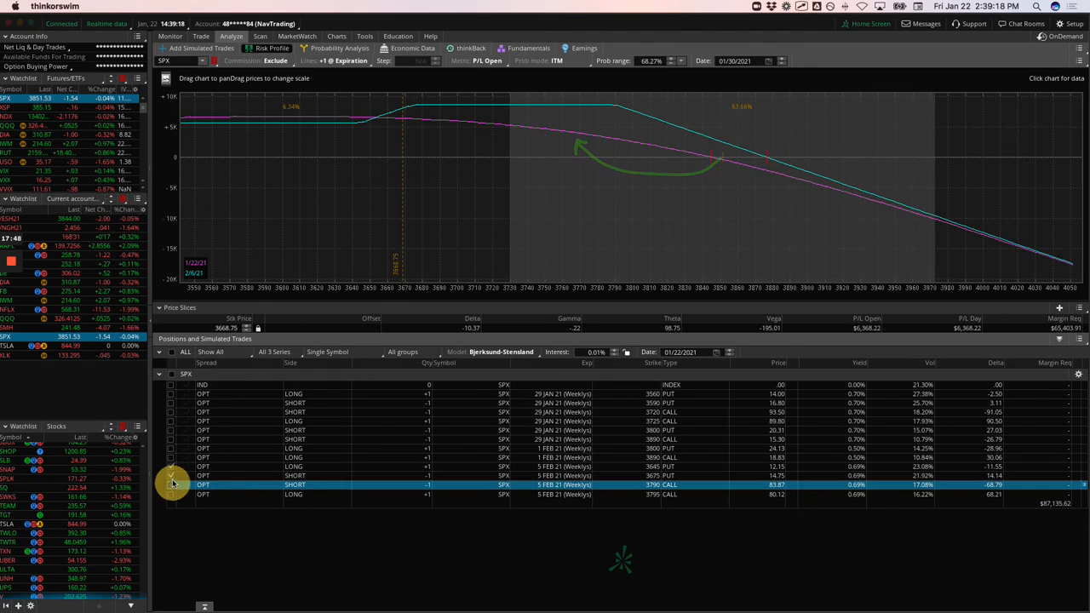
{"action": "left_click", "coordinate": [171, 402]}
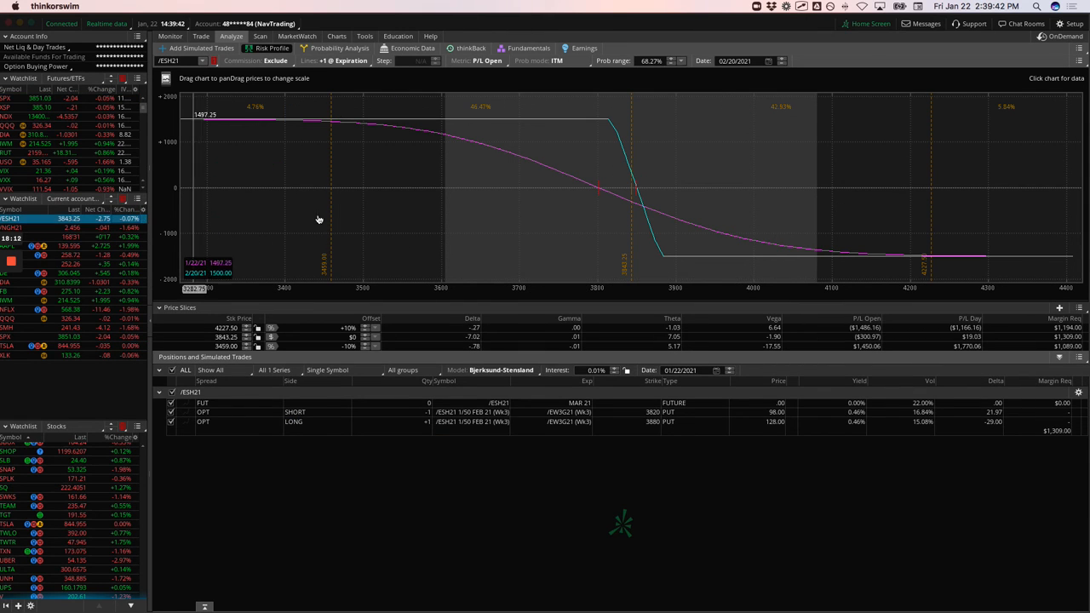
{"action": "mouse_move", "coordinate": [631, 185]}
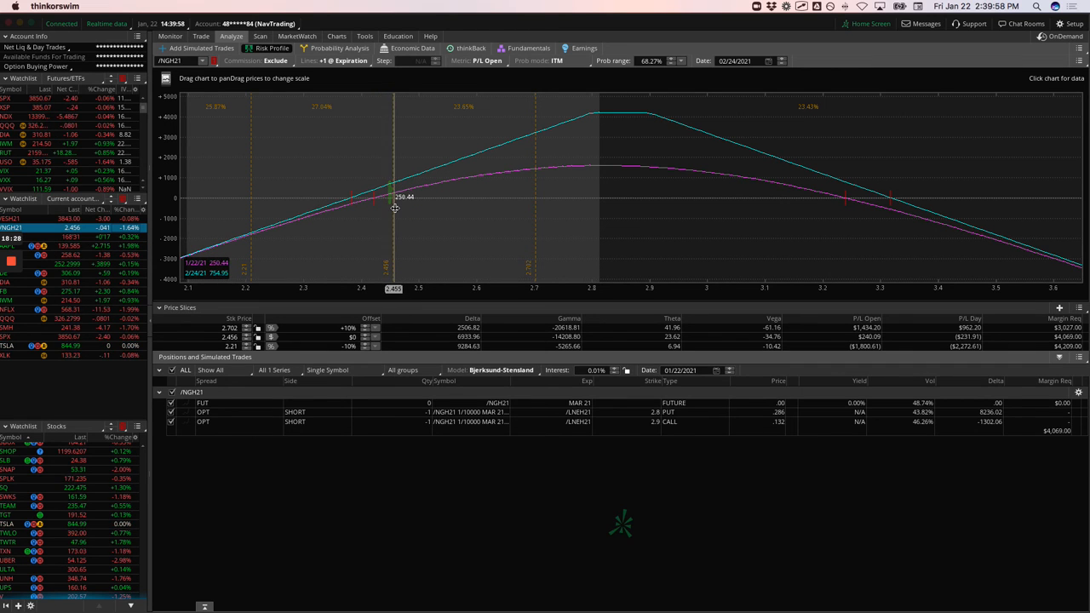
Step: Read /NGH21 strangle profit at lower gas prices, then bring up its trade page
{"action": "left_click_drag", "start_coordinate": [393, 209], "coordinate": [506, 211]}
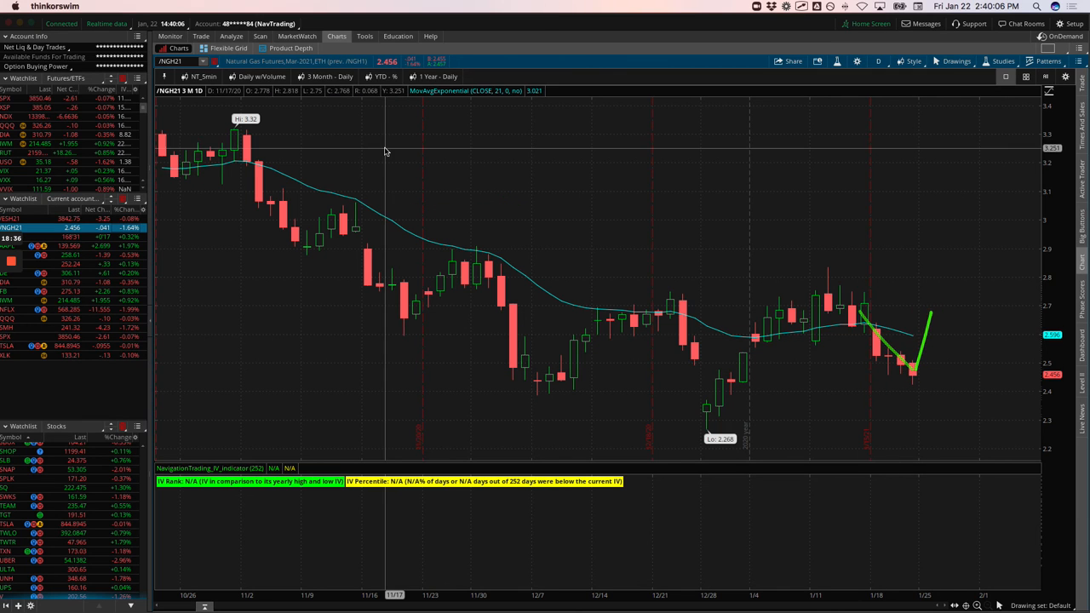
{"action": "left_click", "coordinate": [201, 36]}
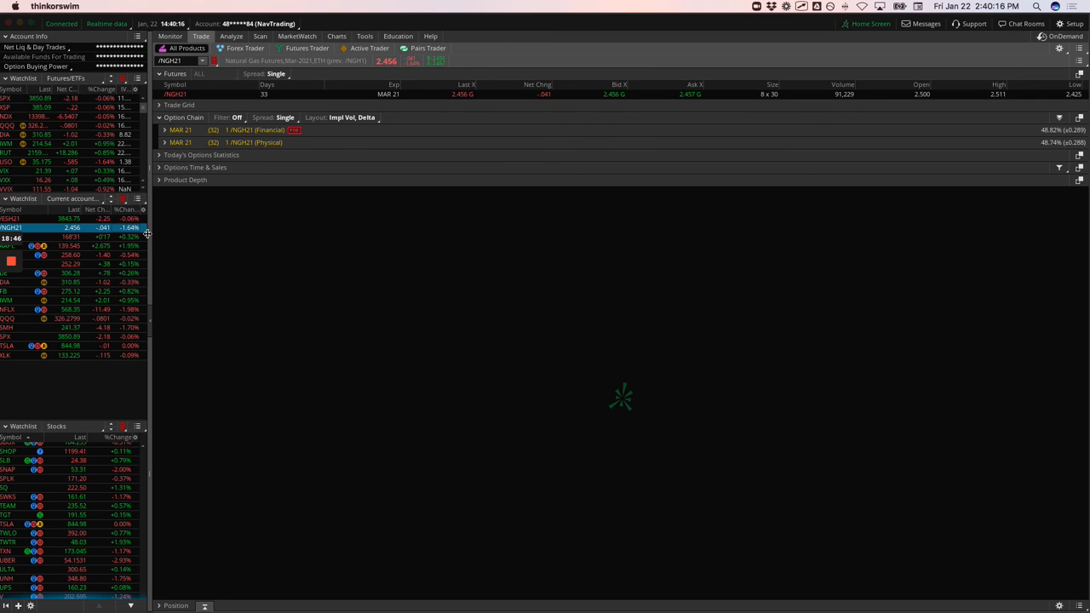
Step: Load /ZBH21 and view its short 173 put and 175 call strangle risk profile
{"action": "left_click", "coordinate": [60, 237]}
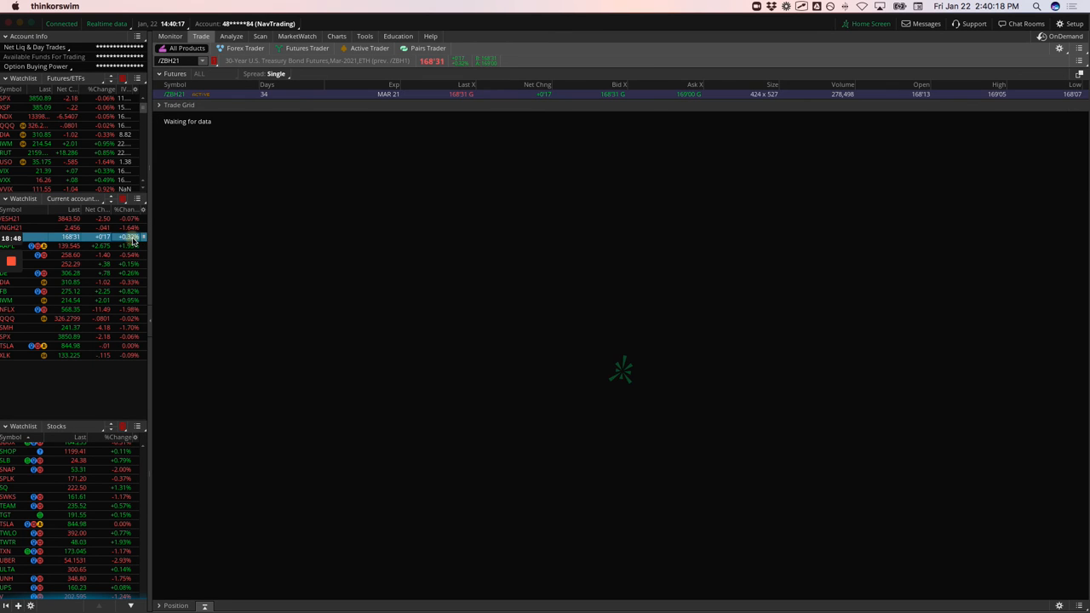
{"action": "left_click", "coordinate": [227, 35]}
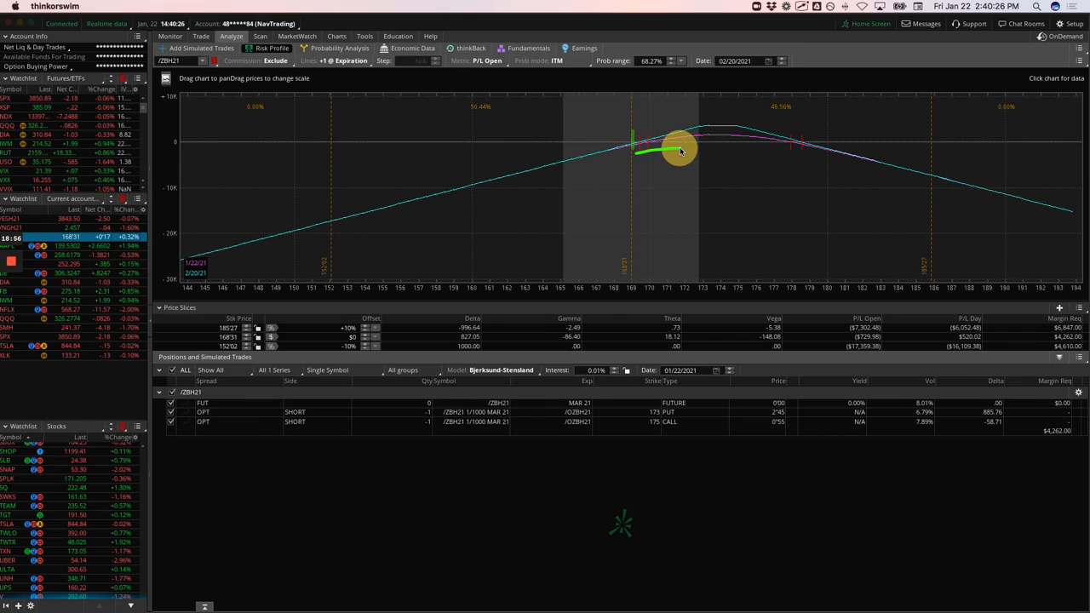
{"action": "mouse_move", "coordinate": [682, 155]}
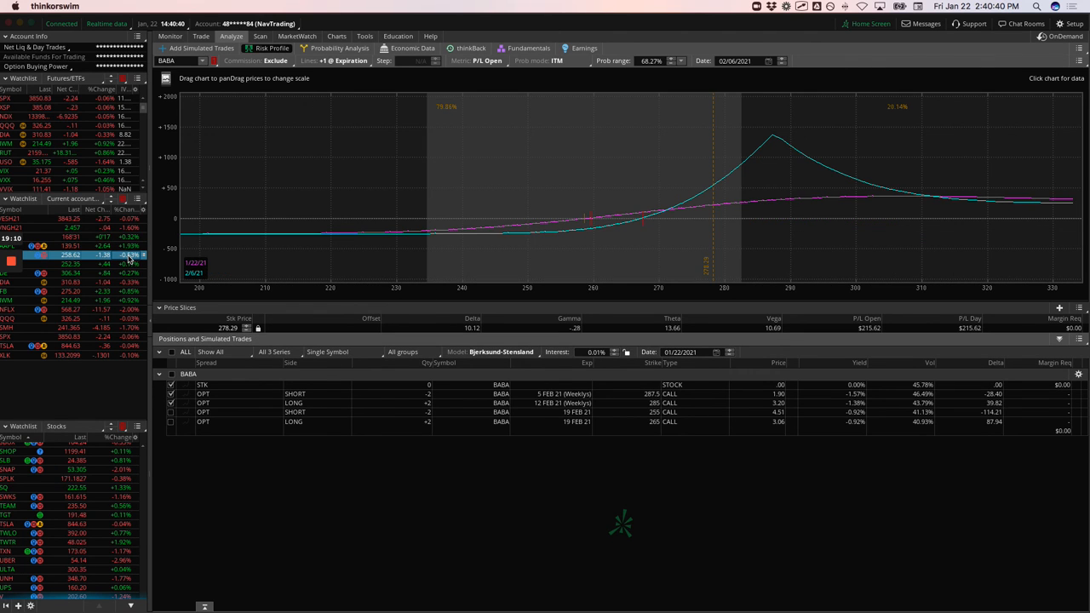
Step: Step through the BIDU, DIA and IWM risk profiles, reading IWM profit at lower prices
{"action": "left_click", "coordinate": [64, 270]}
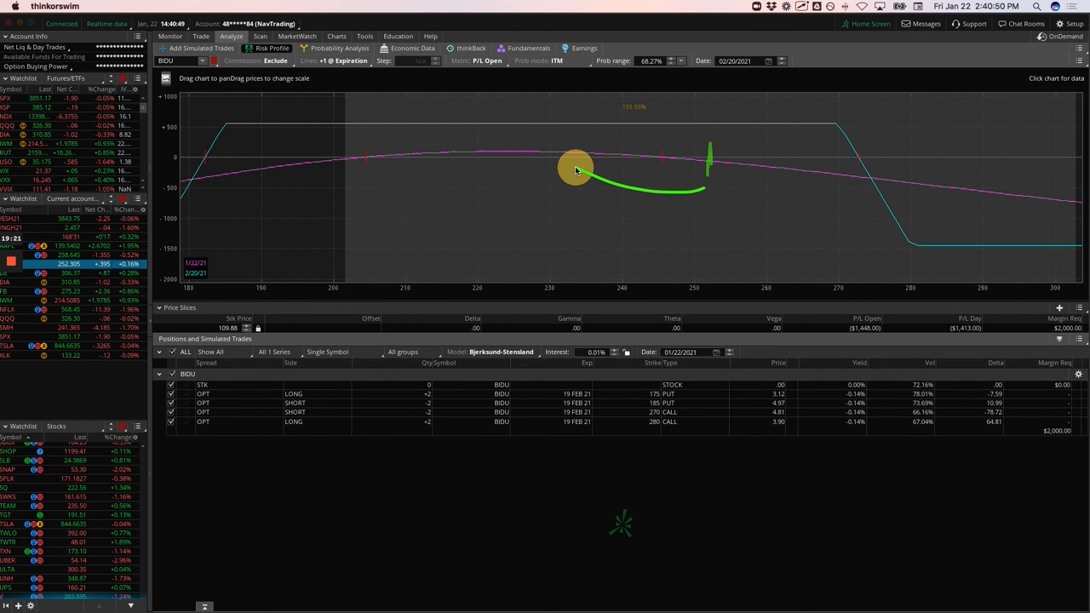
{"action": "mouse_move", "coordinate": [623, 220]}
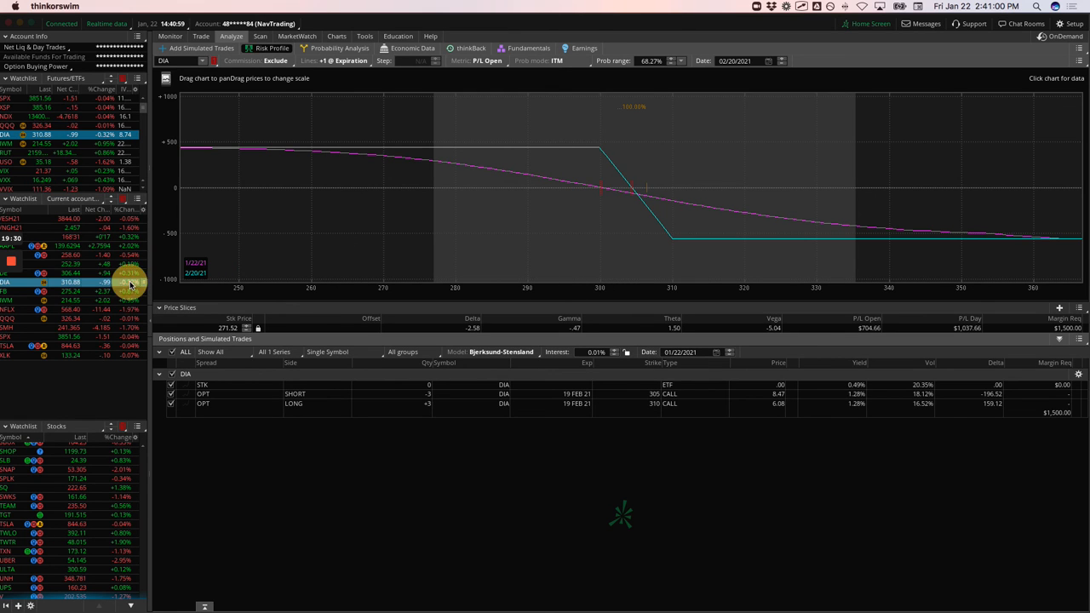
{"action": "left_click_drag", "start_coordinate": [596, 191], "coordinate": [639, 229]}
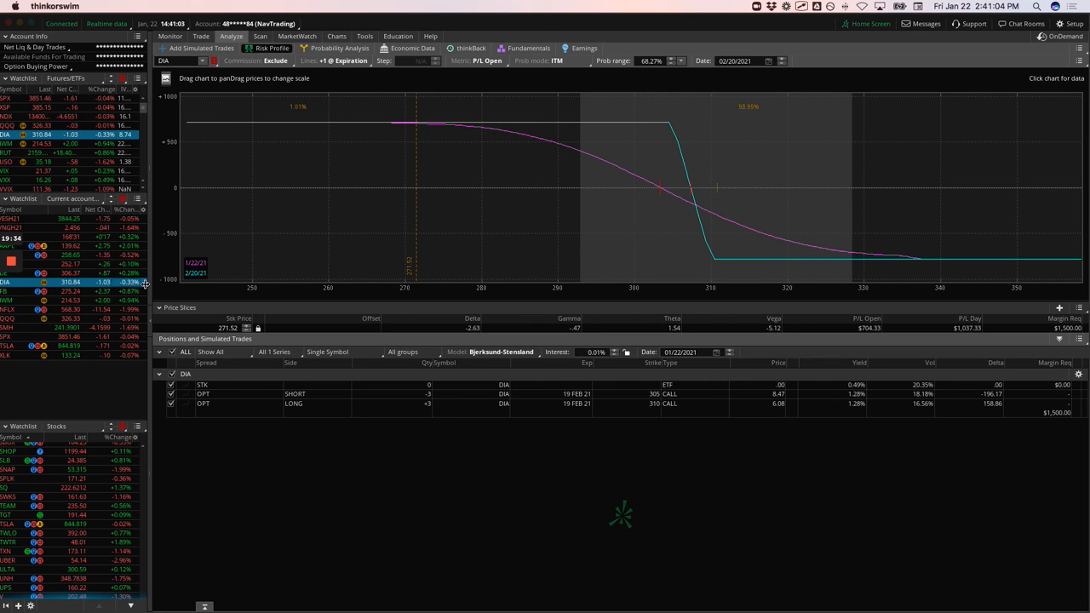
{"action": "left_click", "coordinate": [10, 291]}
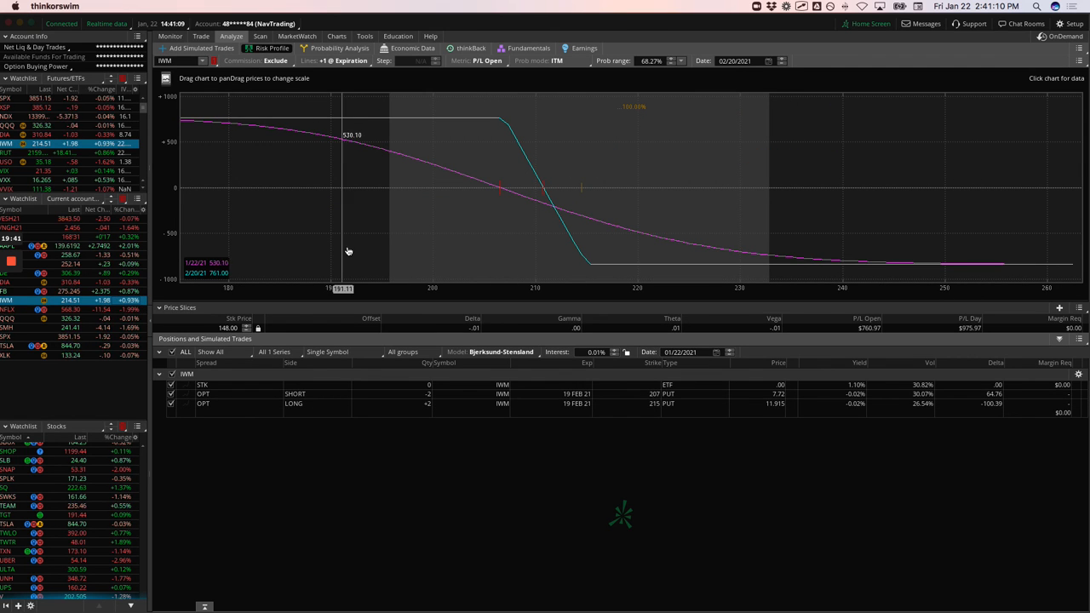
{"action": "left_click_drag", "start_coordinate": [347, 251], "coordinate": [407, 246]}
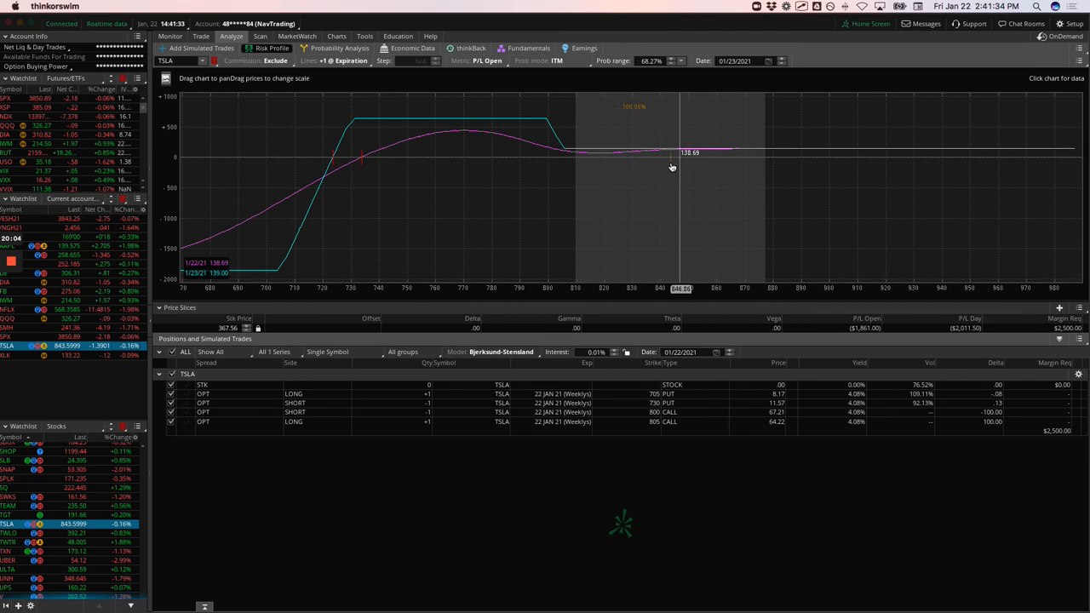
{"action": "mouse_move", "coordinate": [674, 159]}
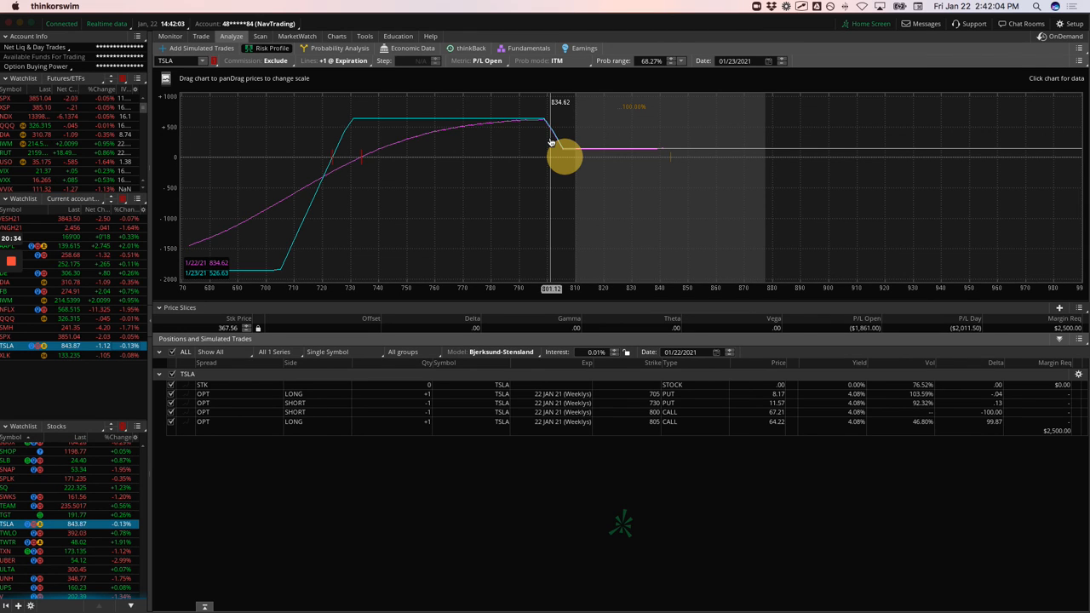
Step: Read TSLA iron fly profit along the graph near the 800 and 805 call strikes
{"action": "left_click_drag", "start_coordinate": [553, 141], "coordinate": [557, 155]}
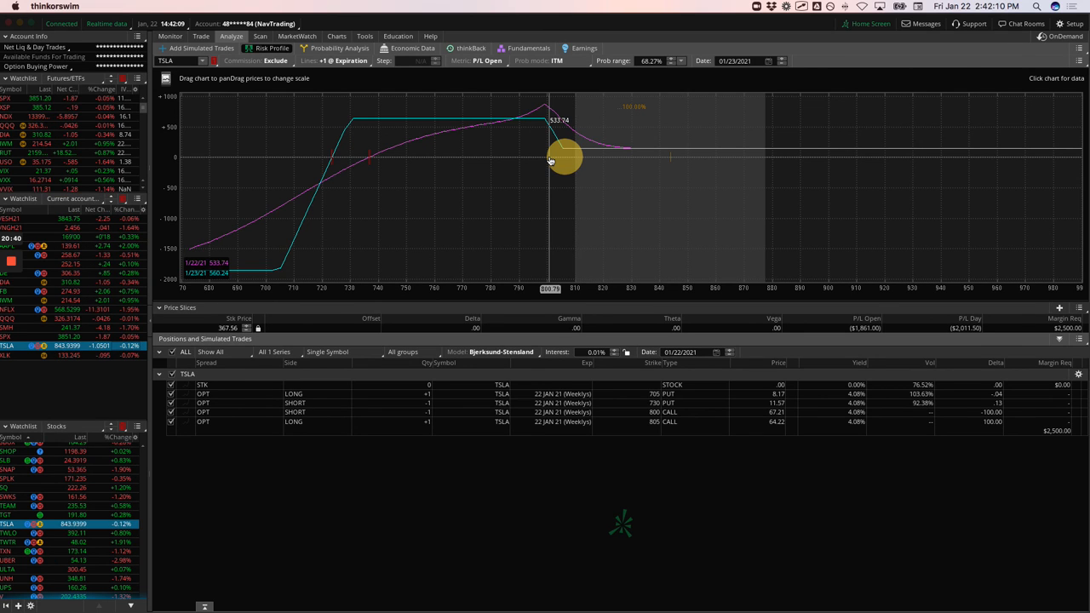
{"action": "left_click_drag", "start_coordinate": [552, 160], "coordinate": [672, 165]}
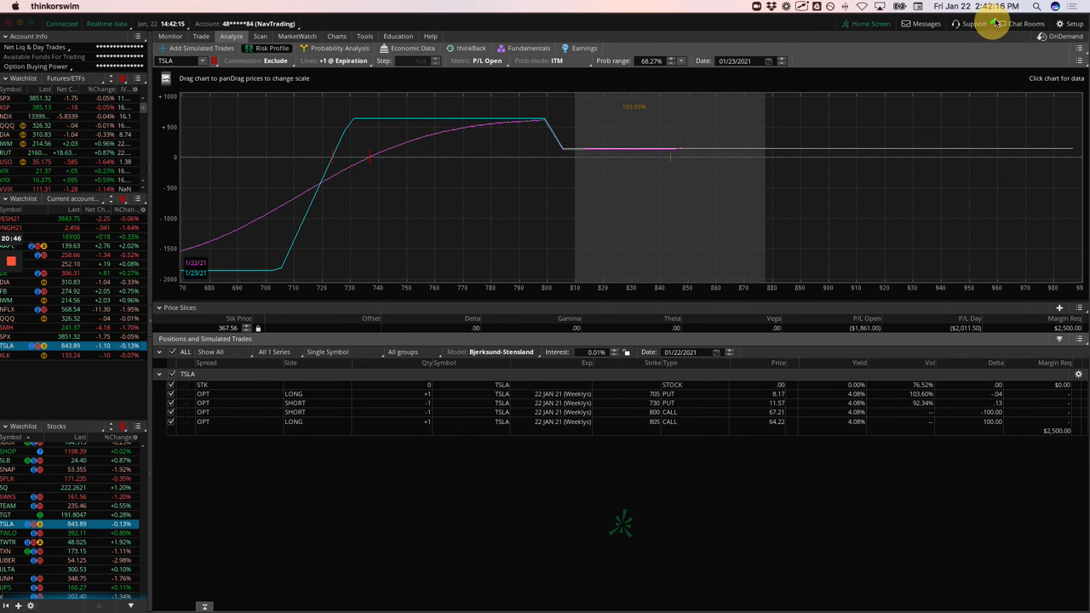
{"action": "mouse_move", "coordinate": [669, 168]}
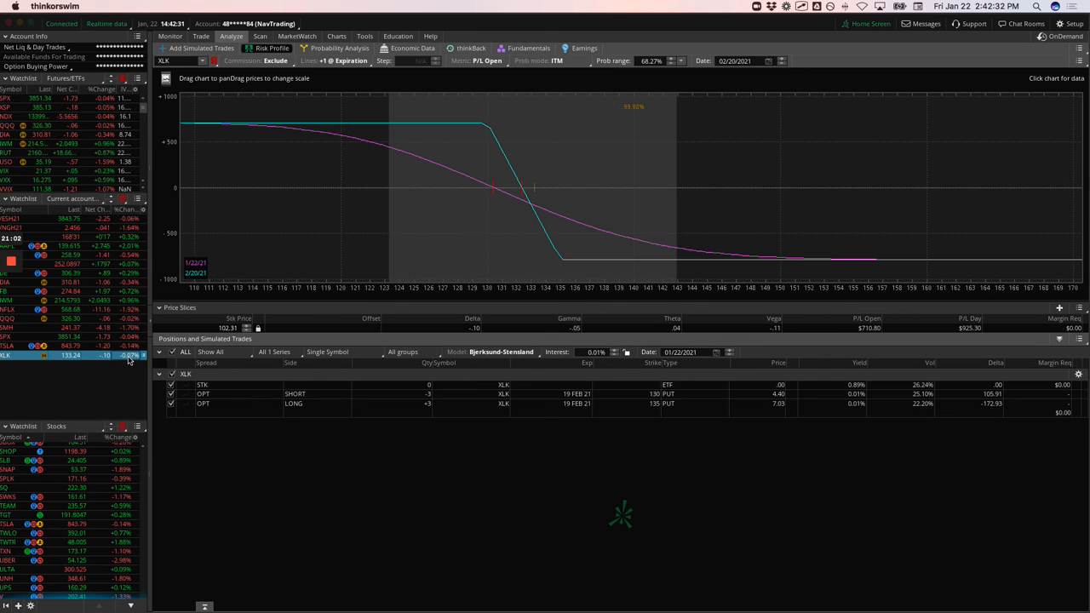
{"action": "mouse_move", "coordinate": [292, 264]}
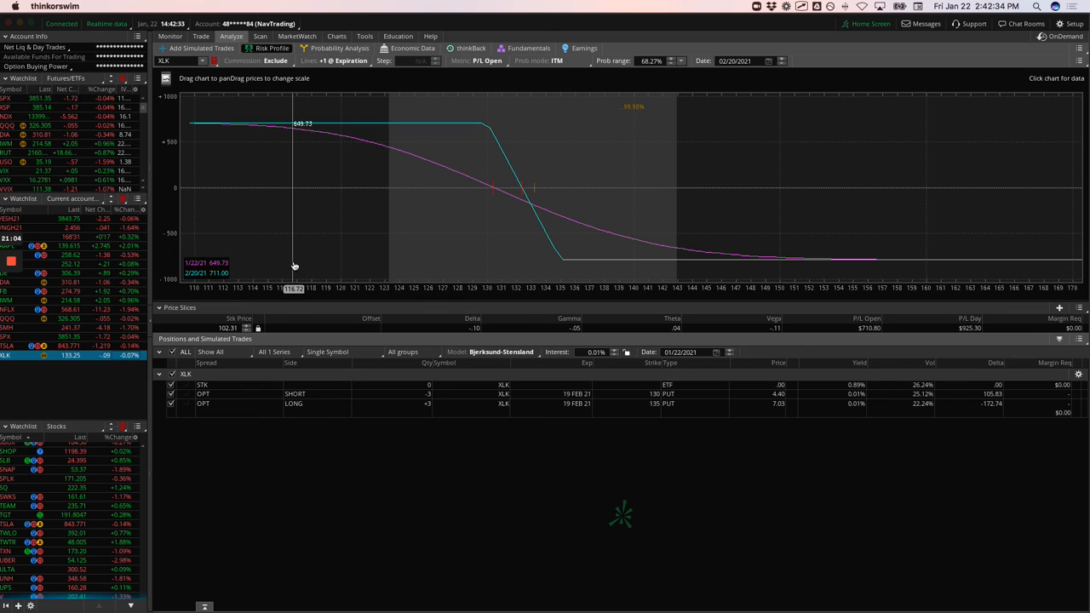